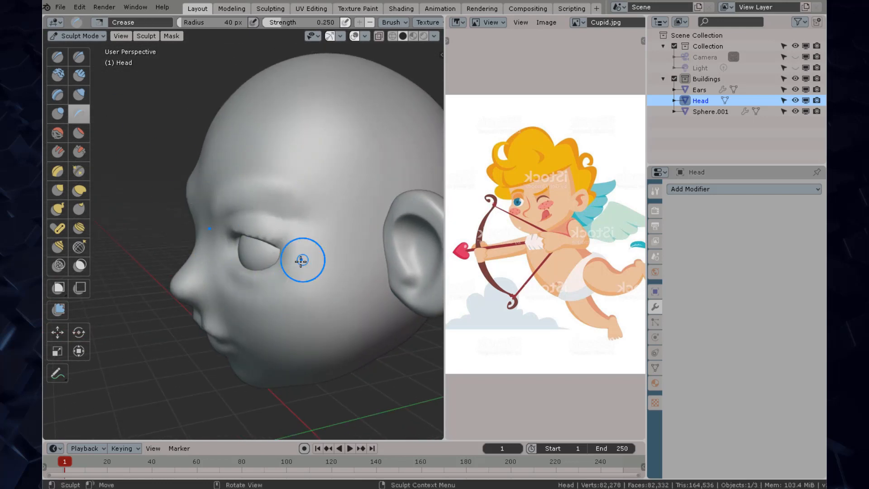
Carve Crease-brush detail beside the eye and along the jaw of the Head
{"action": "left_click_drag", "start_coordinate": [301, 261], "coordinate": [371, 318]}
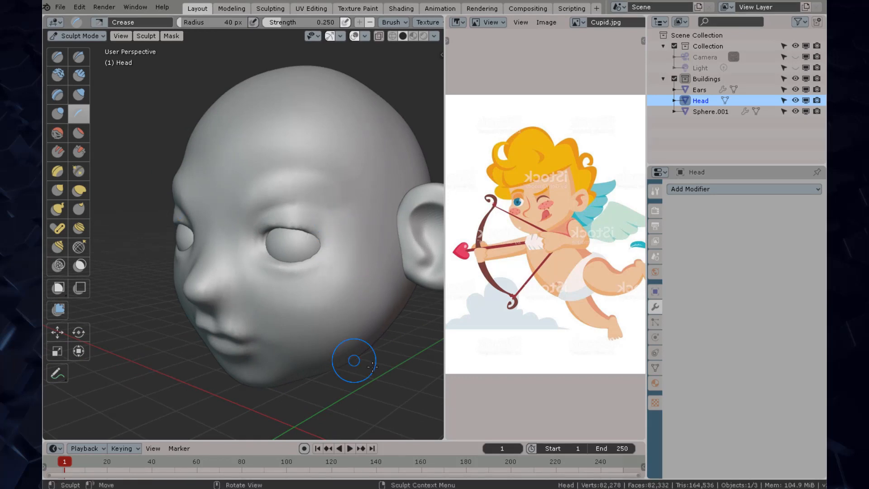
{"action": "left_click_drag", "start_coordinate": [353, 360], "coordinate": [312, 190]}
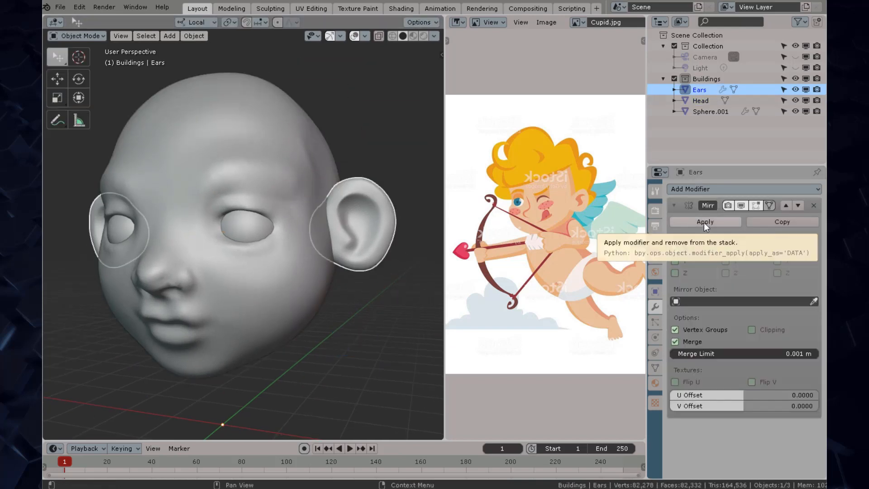
Apply the Ears' Mirror modifier and the Head's Boolean union
{"action": "left_click", "coordinate": [699, 101]}
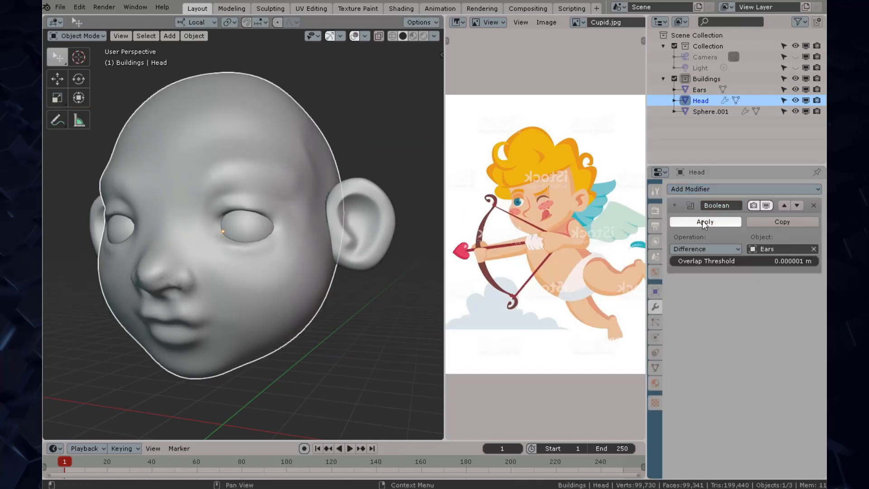
{"action": "left_click", "coordinate": [705, 249]}
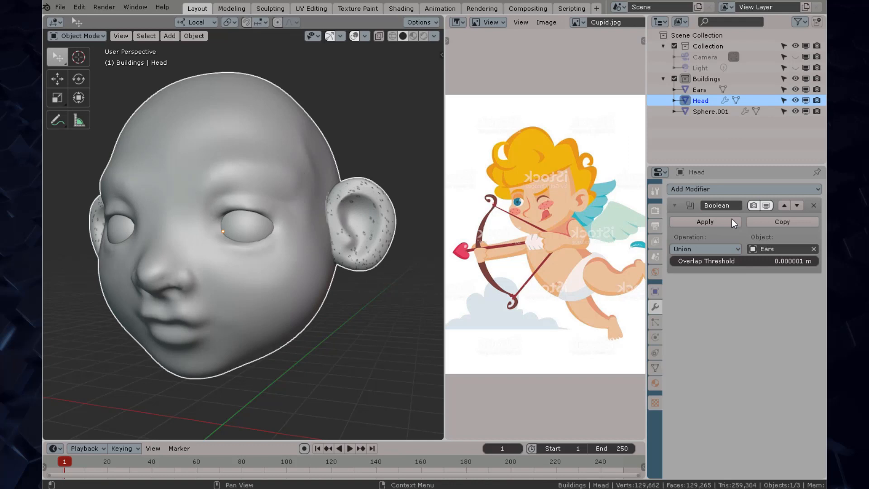
{"action": "left_click", "coordinate": [705, 221]}
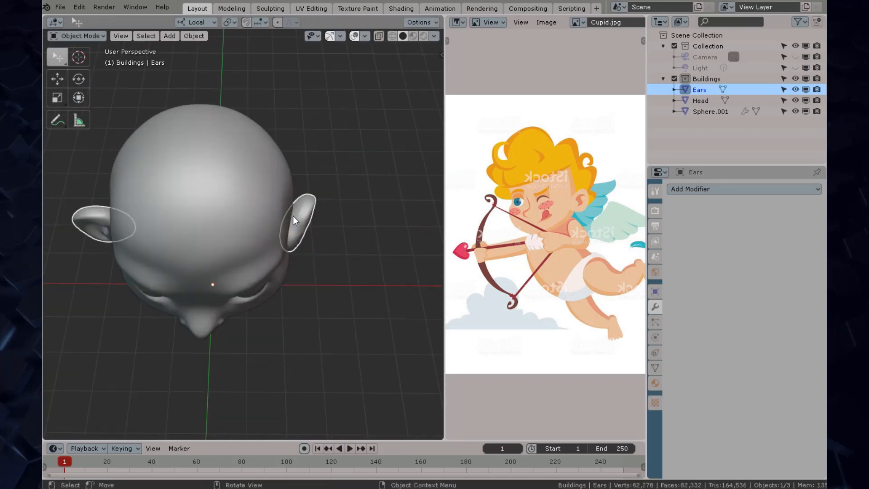
{"action": "left_click", "coordinate": [744, 189]}
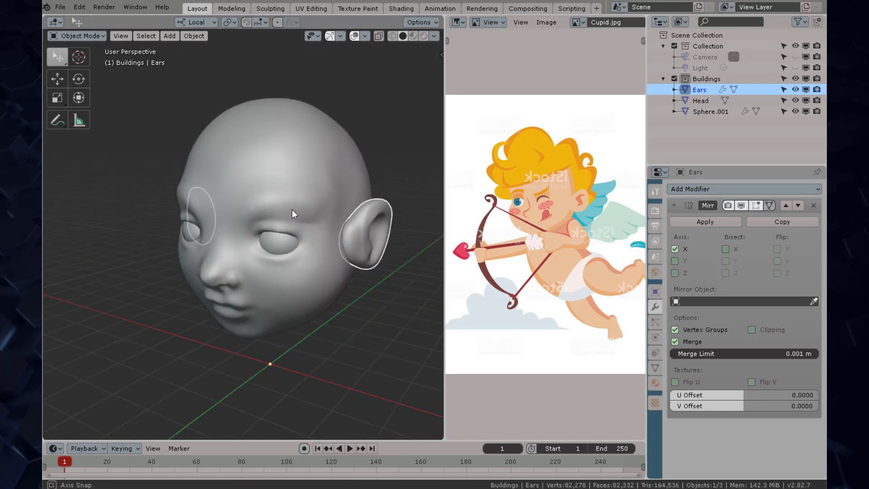
{"action": "key", "text": "Tab"}
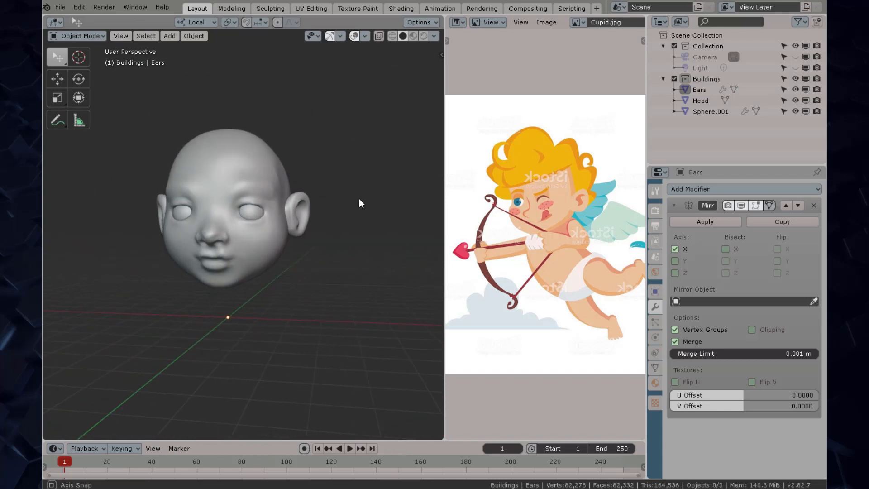
Add a Boolean modifier to the Head with the Ears object as its target
{"action": "left_click", "coordinate": [293, 219]}
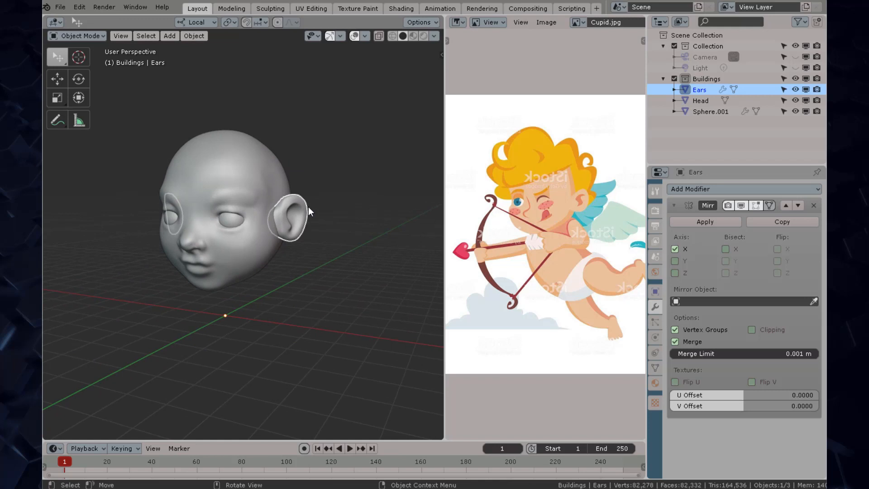
{"action": "left_click", "coordinate": [700, 101]}
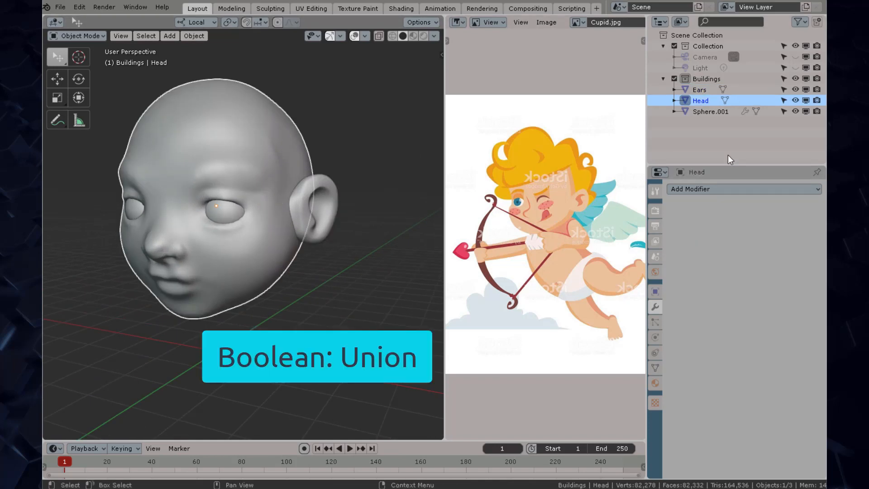
{"action": "left_click", "coordinate": [744, 189]}
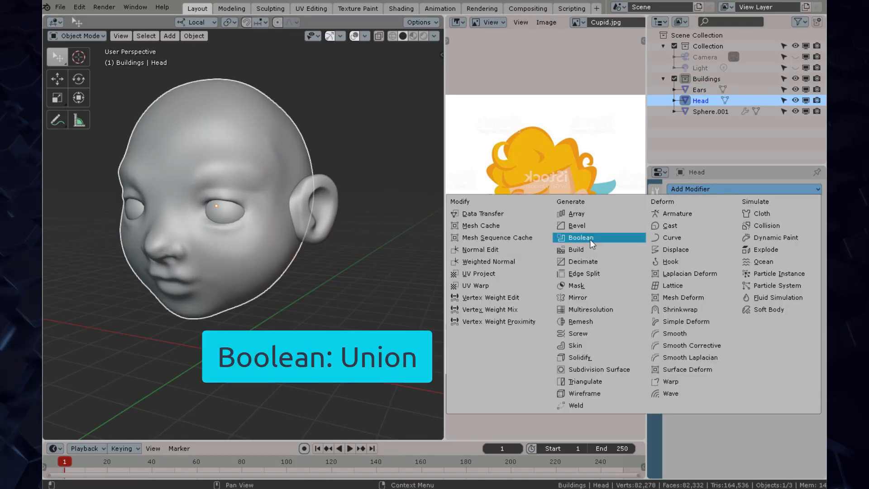
{"action": "left_click", "coordinate": [581, 238]}
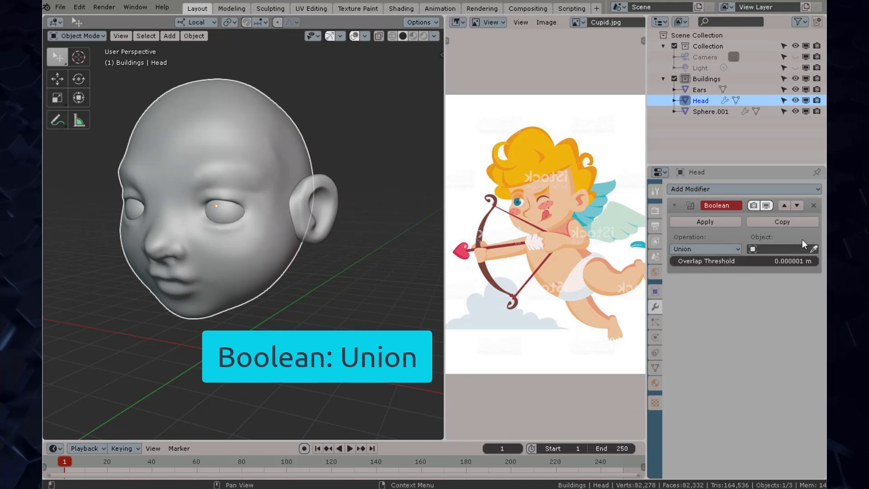
{"action": "left_click", "coordinate": [705, 221]}
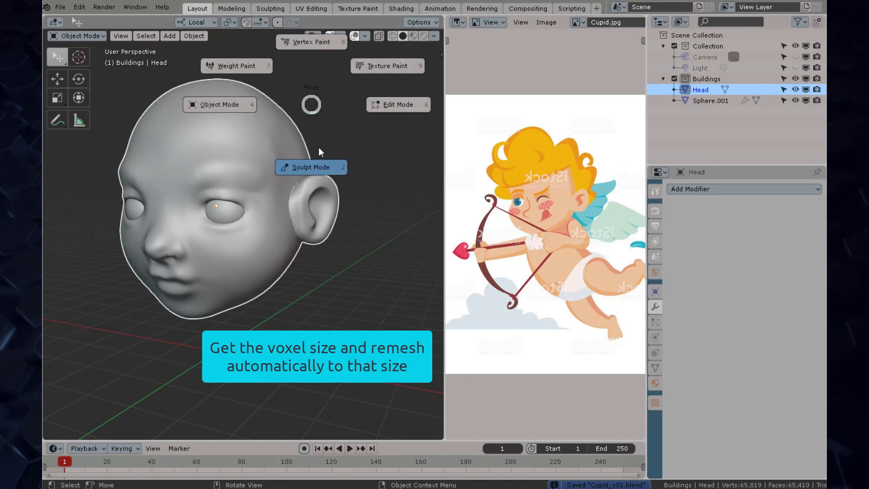
Voxel-remesh the Head at the sampled detail size and enter Edit Mode on the dense mesh
{"action": "left_click", "coordinate": [311, 167]}
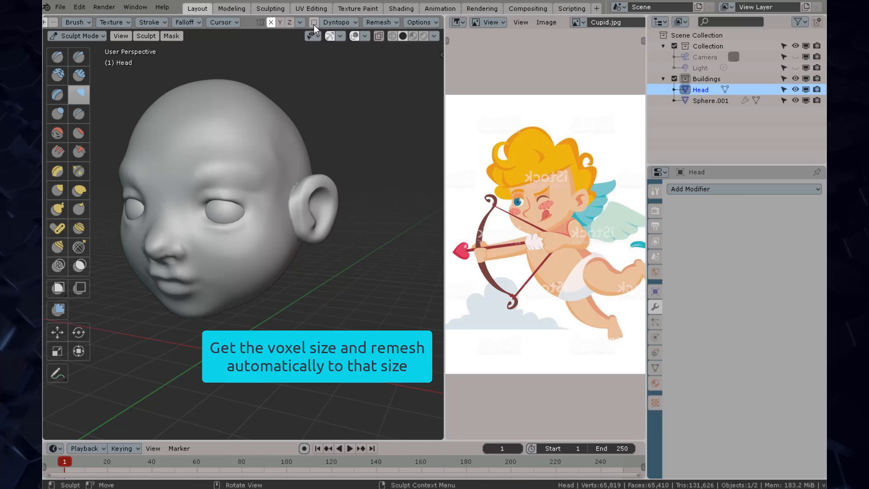
{"action": "left_click", "coordinate": [381, 23]}
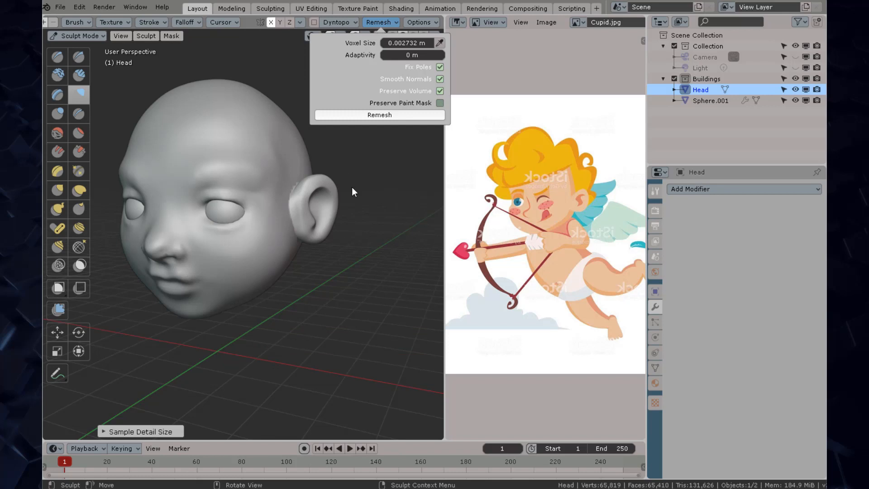
{"action": "mouse_move", "coordinate": [369, 178]}
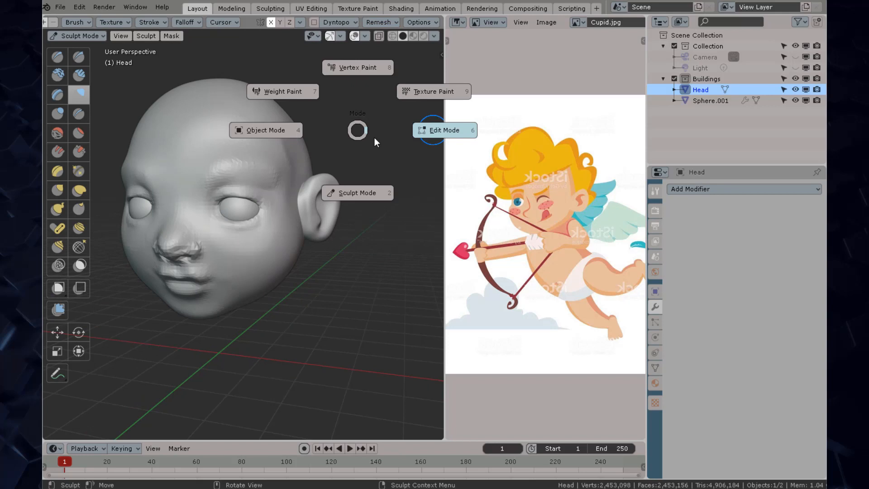
{"action": "left_click", "coordinate": [444, 130]}
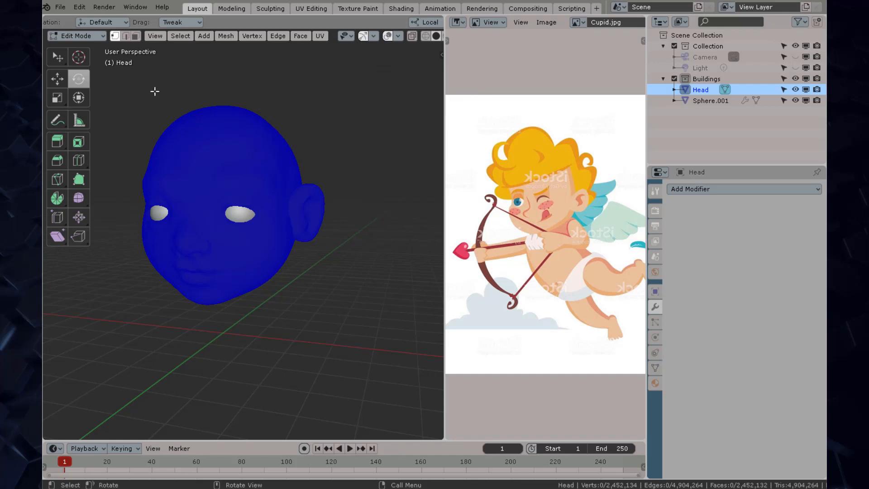
{"action": "left_click", "coordinate": [79, 8]}
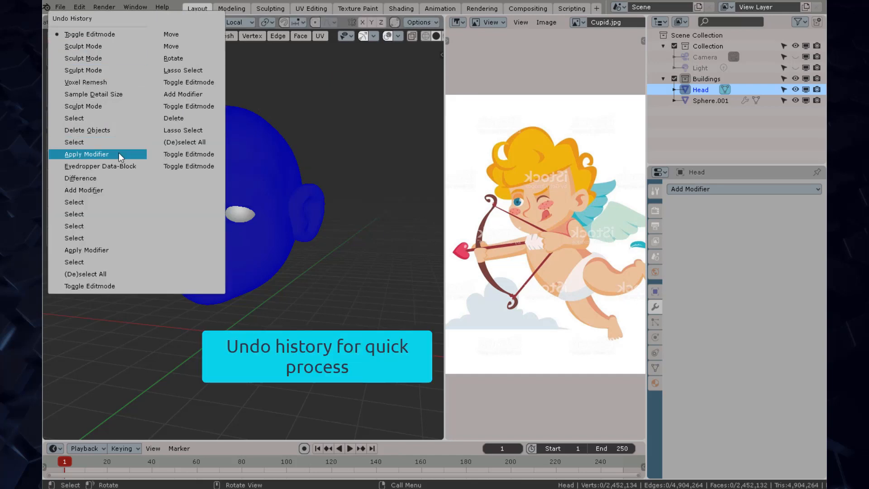
{"action": "mouse_move", "coordinate": [95, 101]}
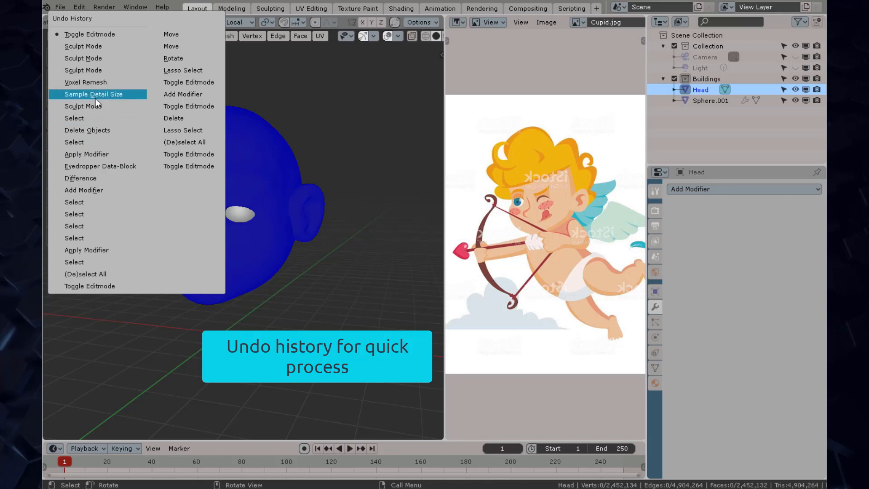
{"action": "mouse_move", "coordinate": [95, 106]}
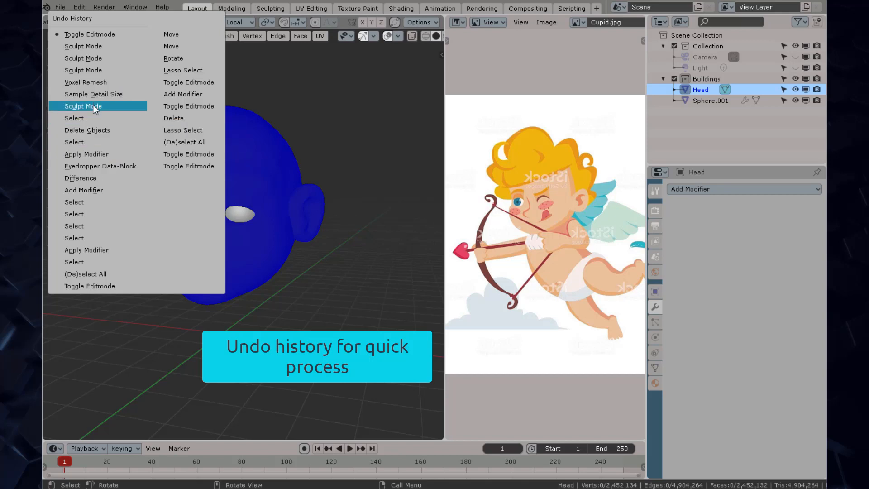
{"action": "mouse_move", "coordinate": [236, 125]}
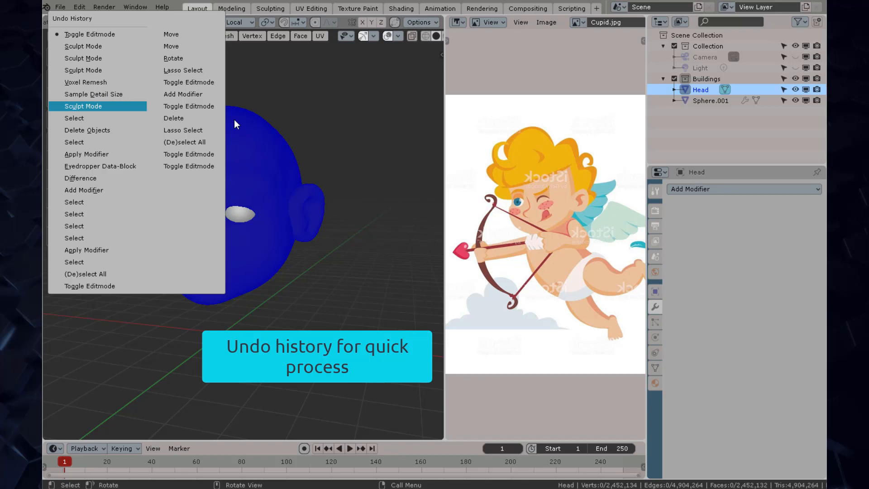
Undo back to the ~65,800-vertex Head from before the remesh and re-enter Sculpt Mode
{"action": "left_click", "coordinate": [83, 106]}
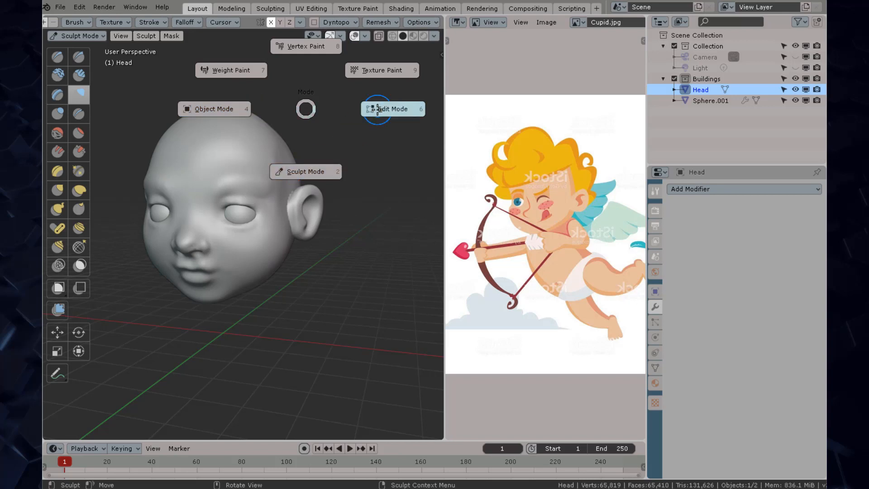
{"action": "left_click", "coordinate": [386, 109]}
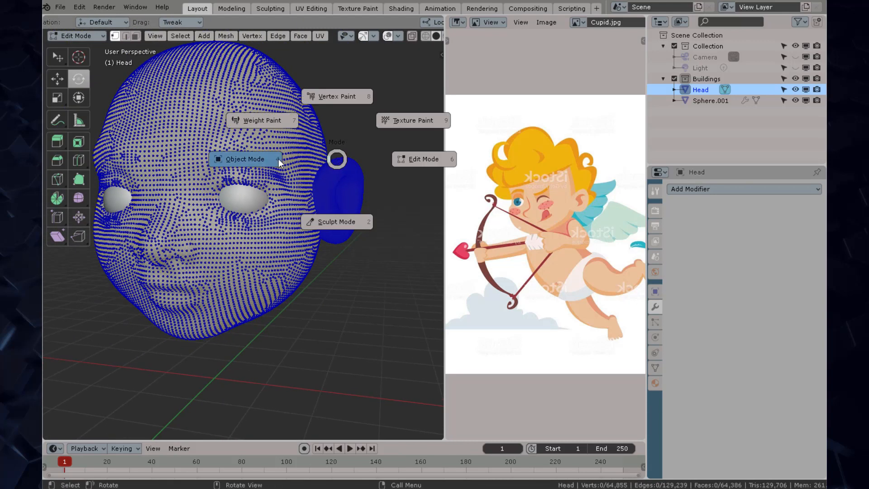
{"action": "left_click", "coordinate": [245, 159]}
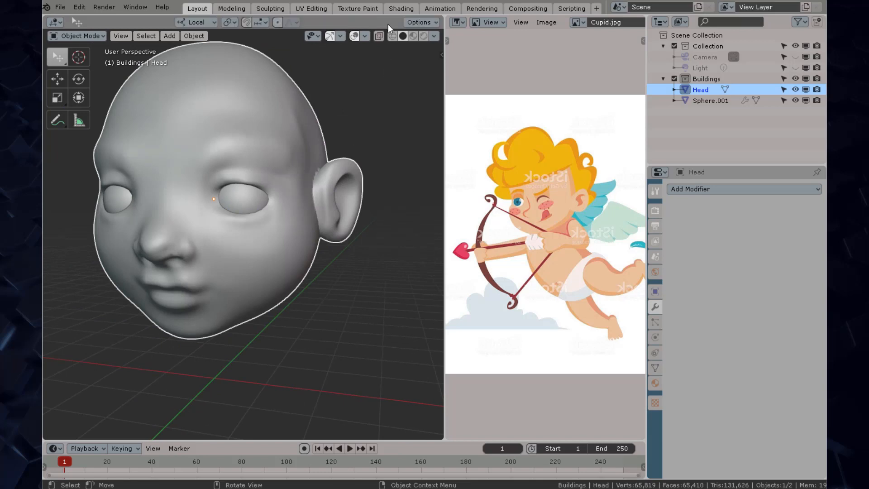
{"action": "left_click", "coordinate": [80, 36]}
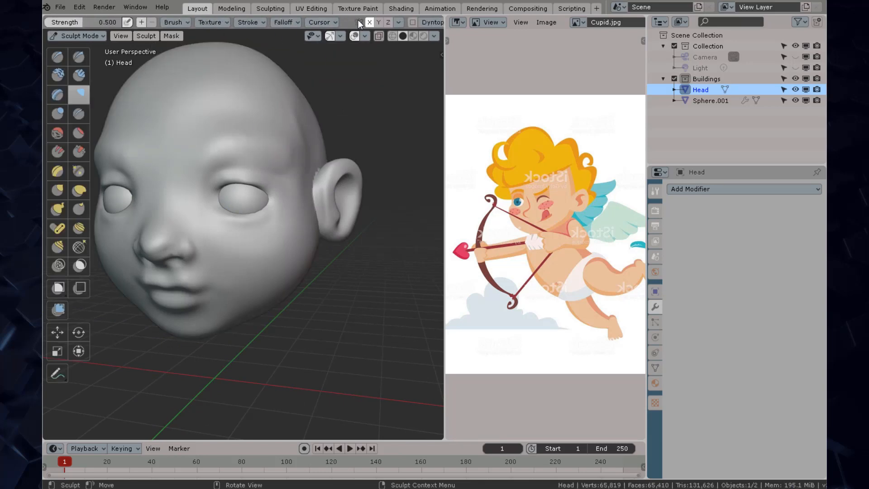
Remesh the head with a 0.05 voxel size
{"action": "left_click", "coordinate": [380, 22]}
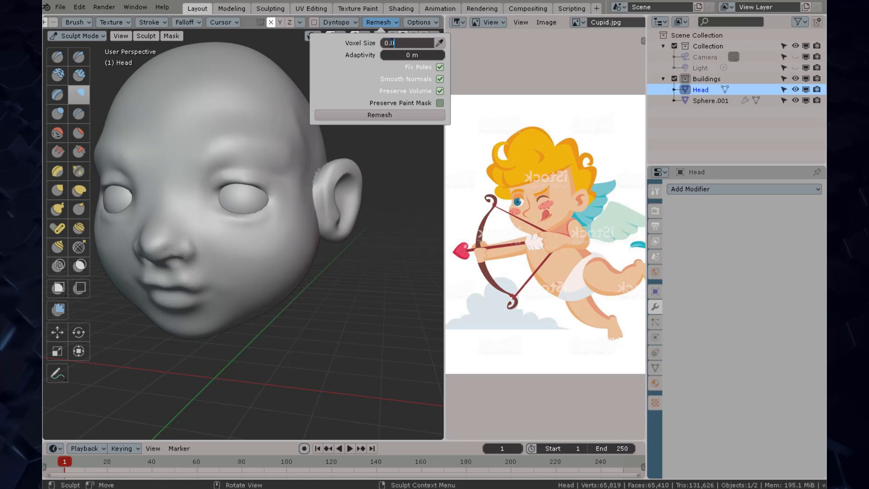
{"action": "type", "text": "0.05"}
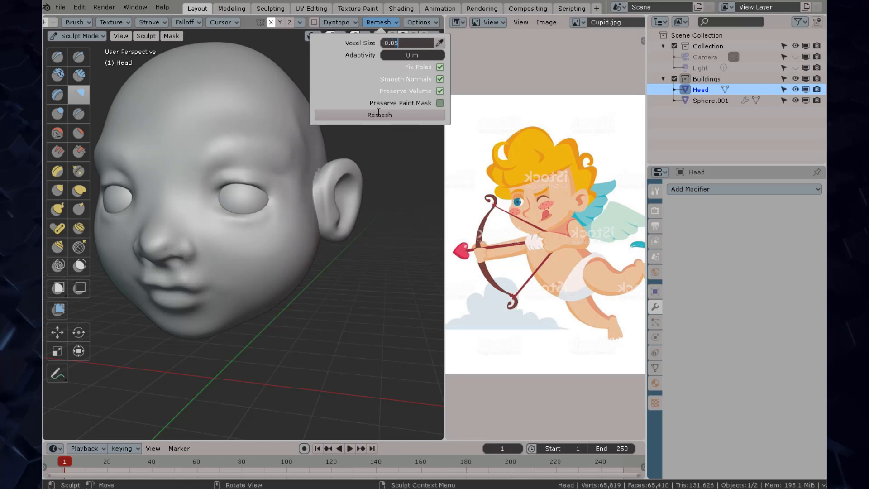
{"action": "left_click", "coordinate": [379, 114]}
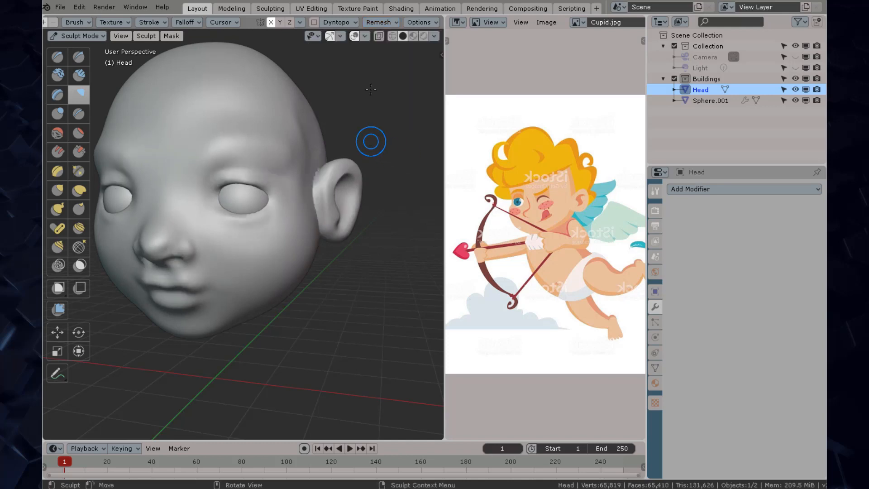
Remesh at 0.03 m (~21,660 vertices) and expand the mesh data Remesh panel
{"action": "left_click", "coordinate": [382, 23]}
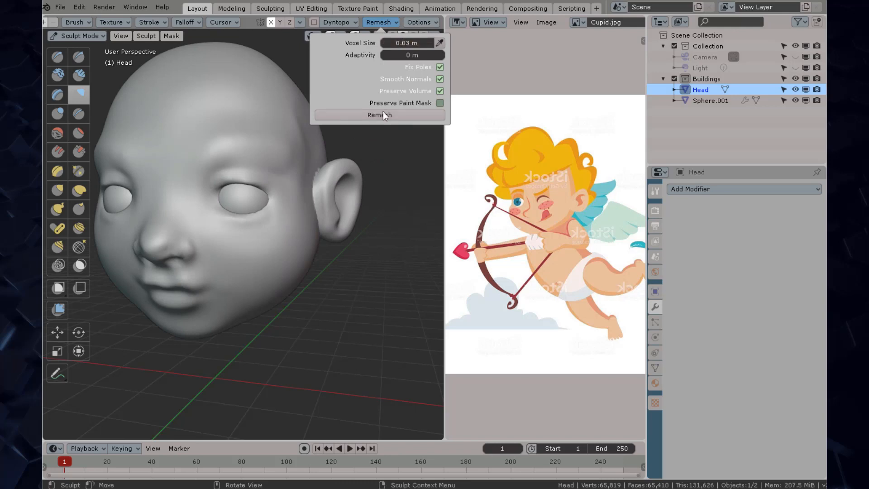
{"action": "left_click", "coordinate": [380, 114]}
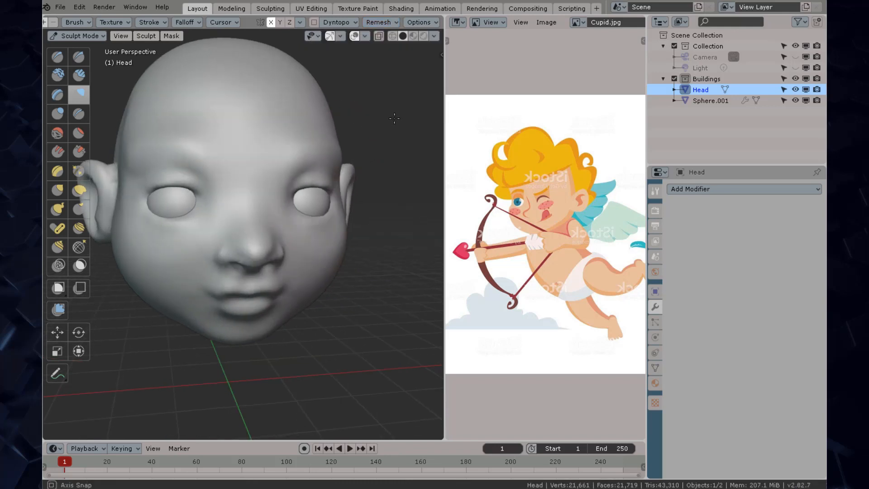
{"action": "left_click", "coordinate": [656, 368]}
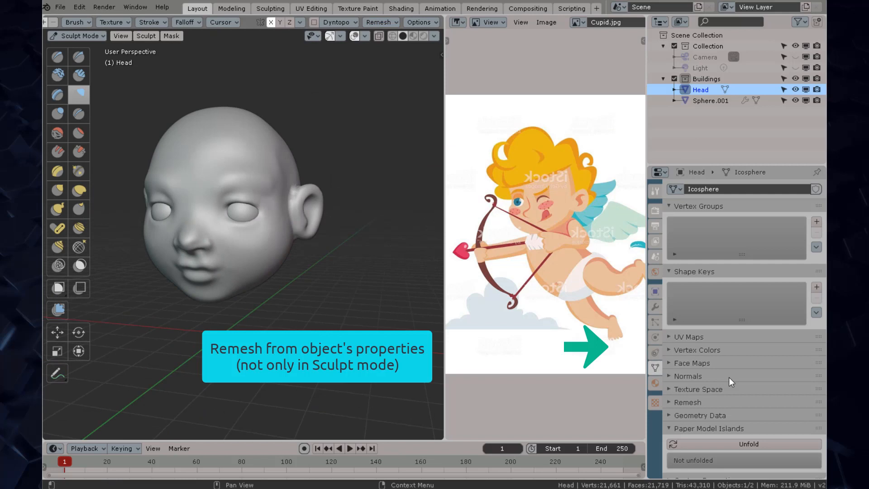
{"action": "left_click", "coordinate": [687, 402]}
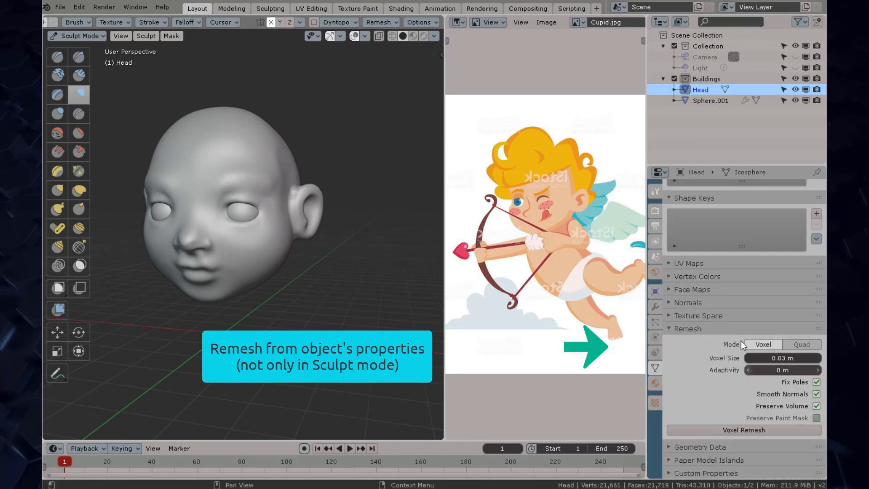
{"action": "mouse_move", "coordinate": [377, 249]}
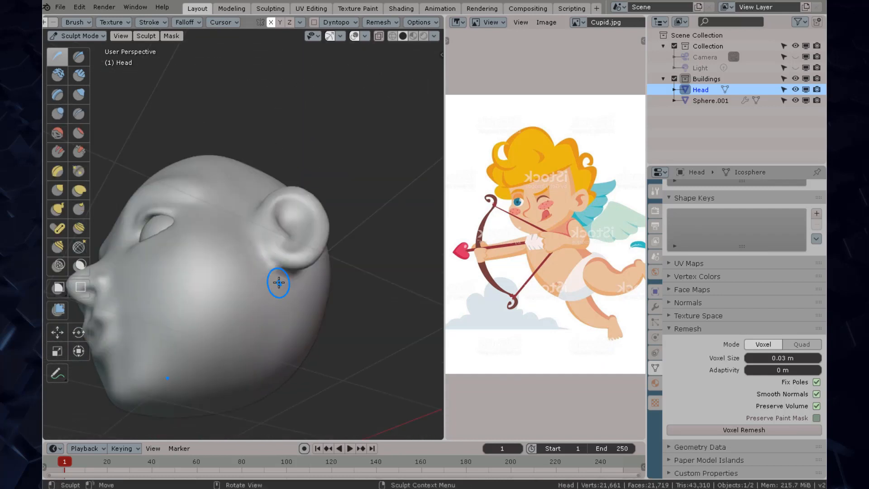
Resize the brush, scrape sharp brow creases with Multiplane Scrape, then return to Object Mode
{"action": "left_click_drag", "start_coordinate": [277, 277], "coordinate": [305, 316]}
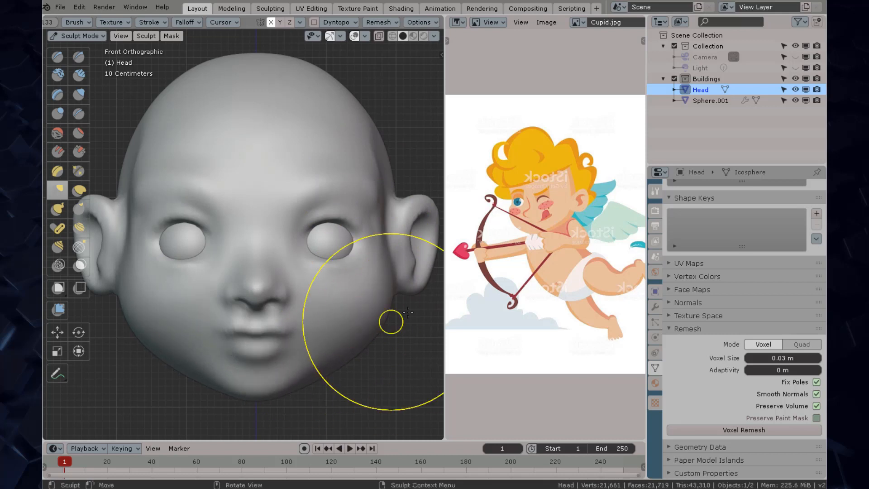
{"action": "left_click_drag", "start_coordinate": [390, 321], "coordinate": [277, 197]}
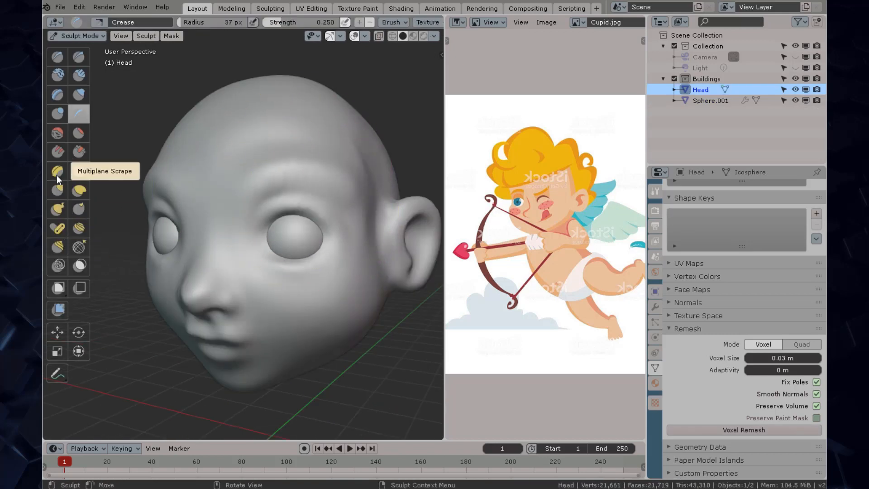
{"action": "left_click", "coordinate": [57, 170]}
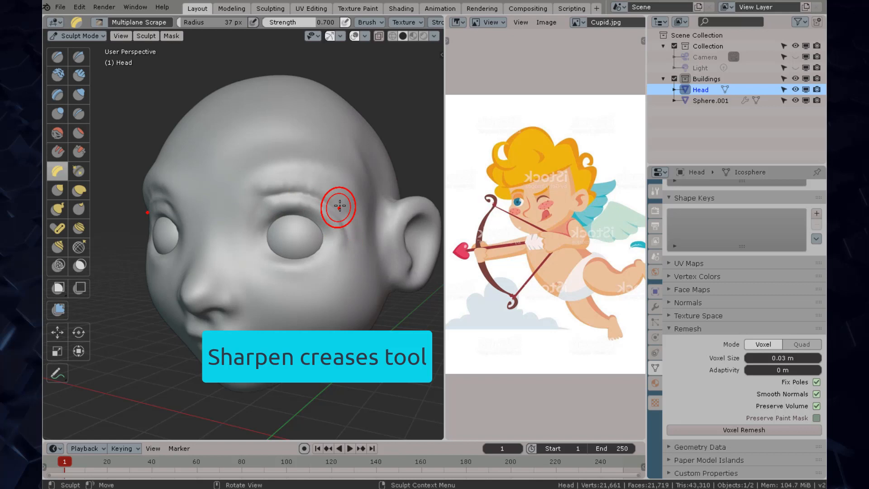
{"action": "left_click_drag", "start_coordinate": [333, 208], "coordinate": [327, 116]}
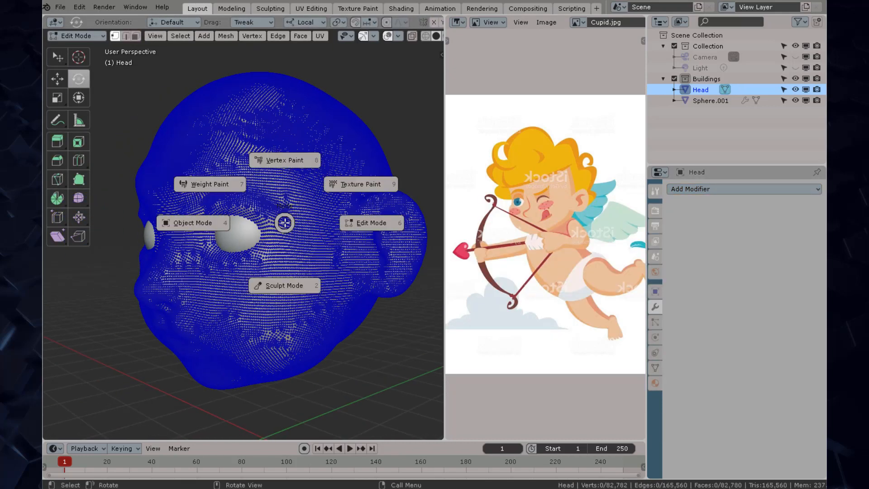
{"action": "left_click", "coordinate": [285, 285]}
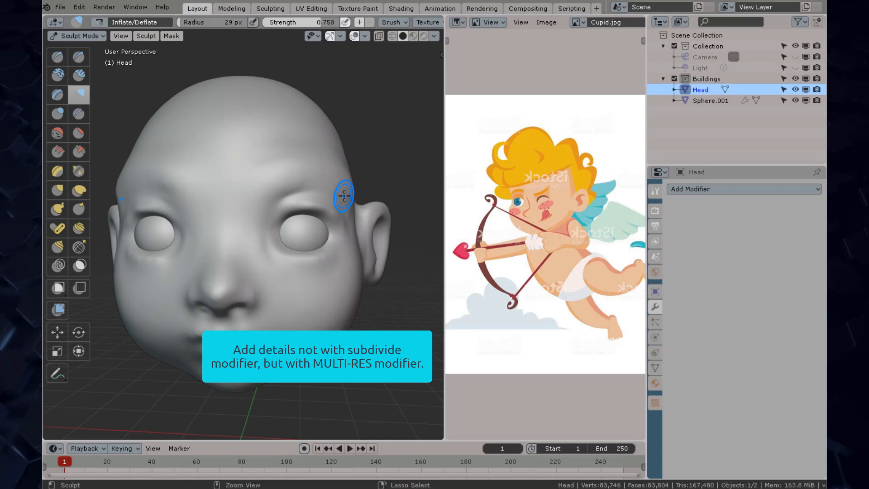
{"action": "left_click", "coordinate": [77, 36]}
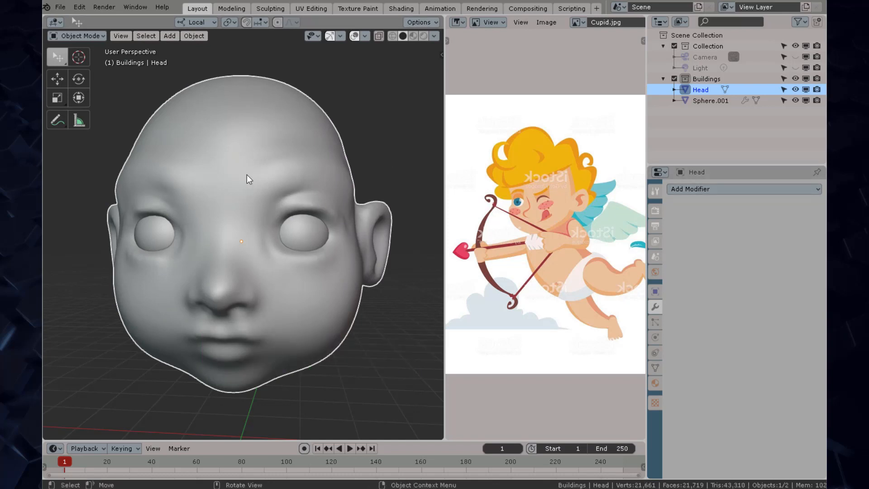
Add a subdivided Multiresolution modifier (~746,000 vertices) and return to Sculpt Mode
{"action": "left_click", "coordinate": [743, 188]}
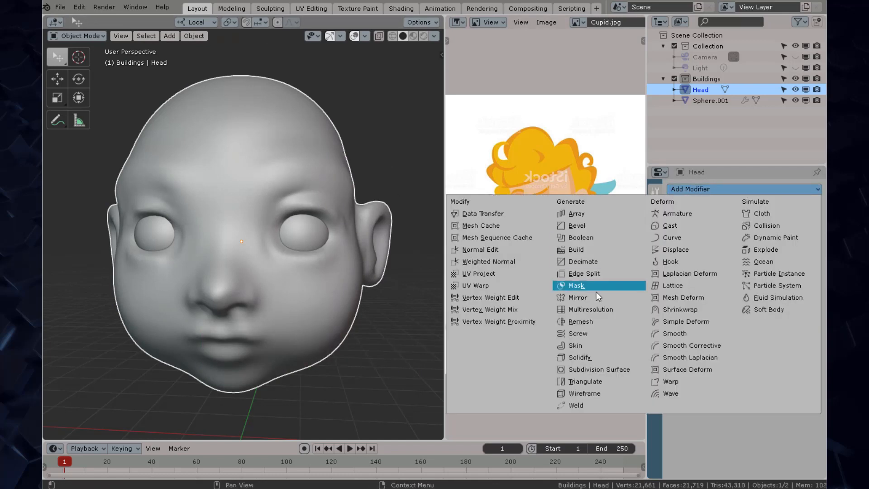
{"action": "mouse_move", "coordinate": [584, 309]}
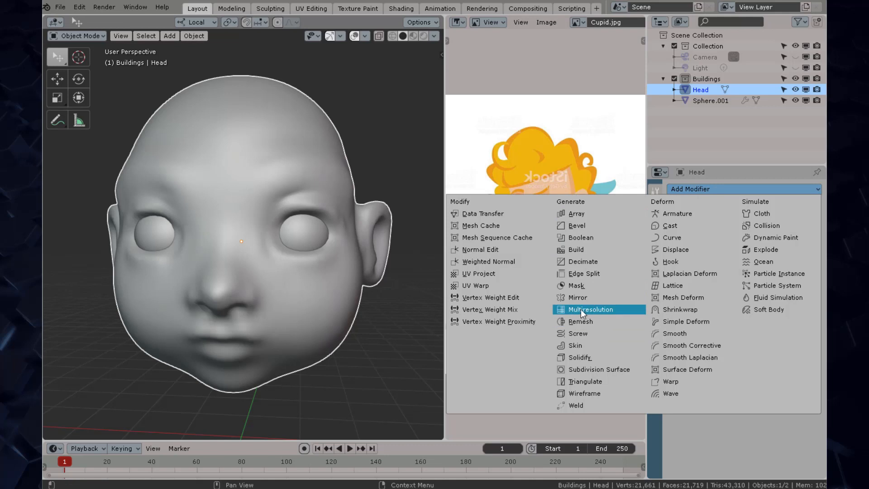
{"action": "left_click", "coordinate": [590, 309]}
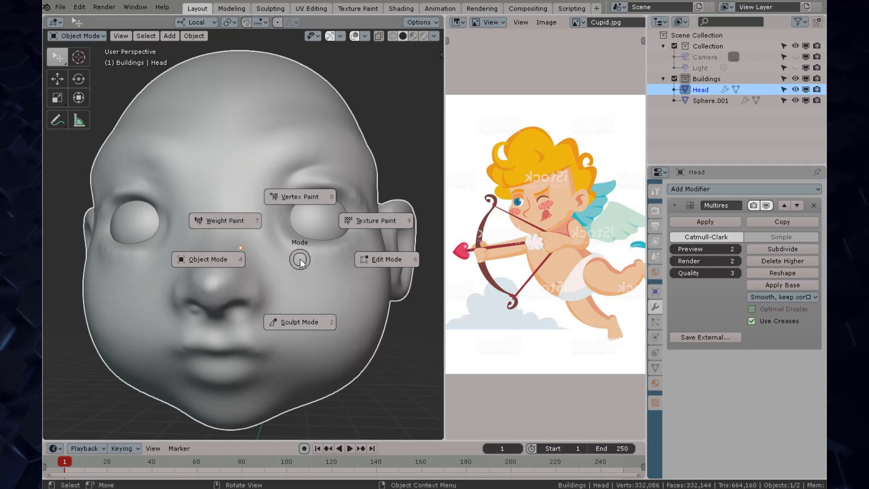
{"action": "left_click", "coordinate": [385, 258]}
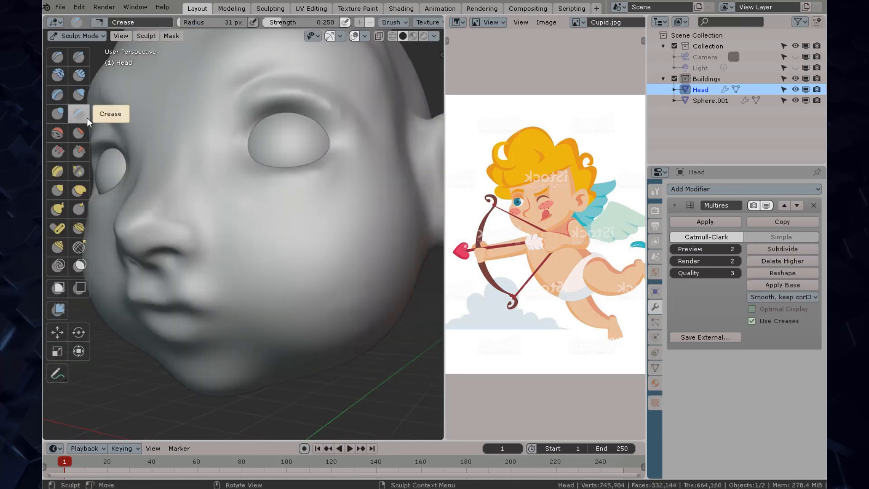
Sharpen the edge beside the nose with the Multiplane Scrape brush
{"action": "left_click", "coordinate": [57, 172]}
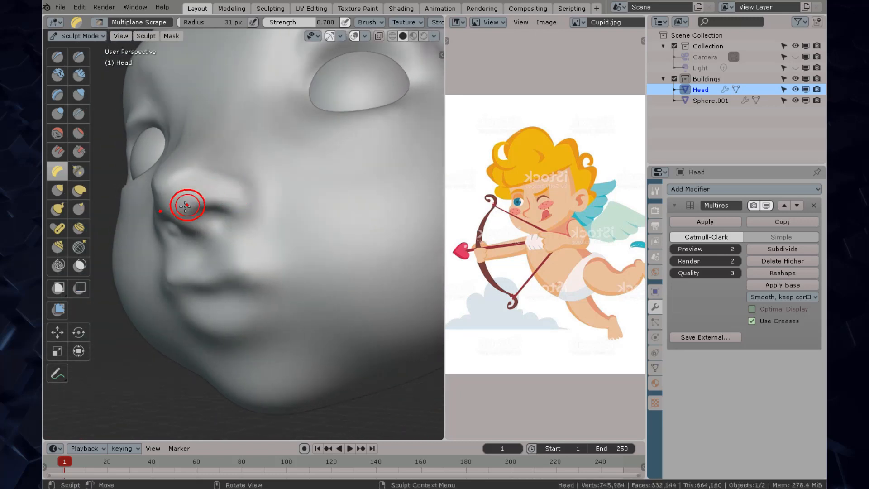
{"action": "left_click_drag", "start_coordinate": [188, 205], "coordinate": [377, 230]}
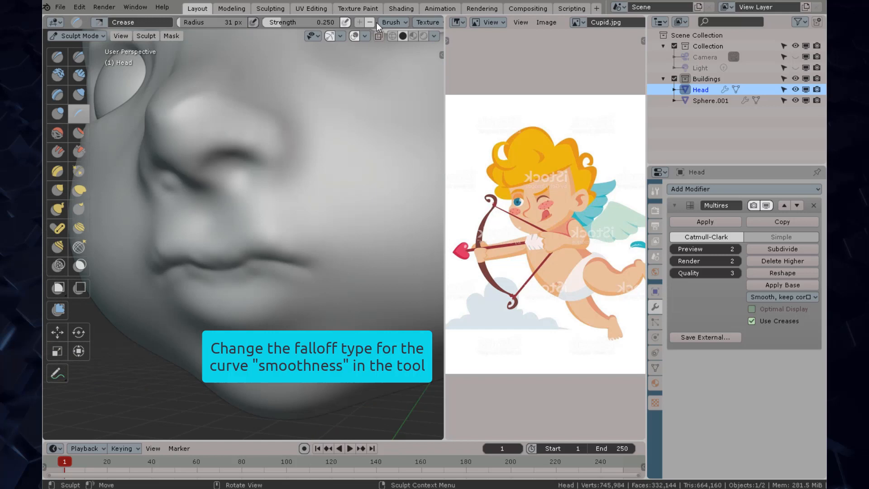
Set brush falloff to Smooth, crease the line between the lips and shape beneath the nose
{"action": "left_click", "coordinate": [339, 22]}
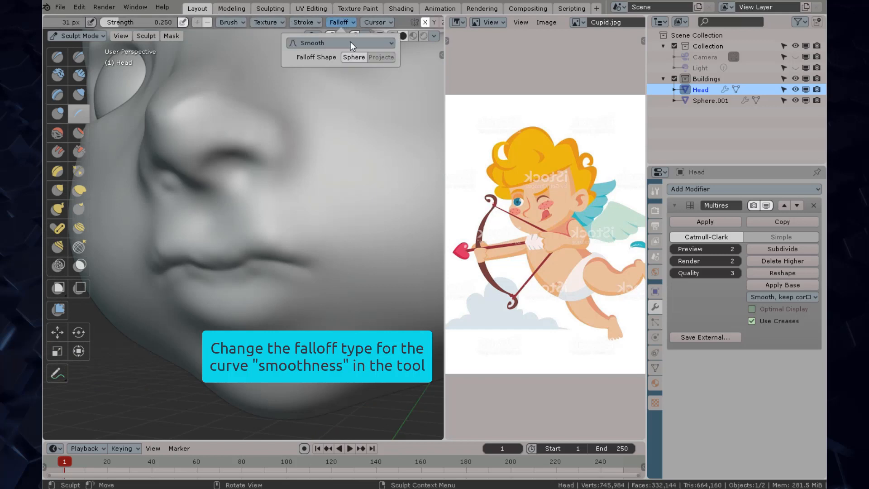
{"action": "left_click", "coordinate": [339, 43]}
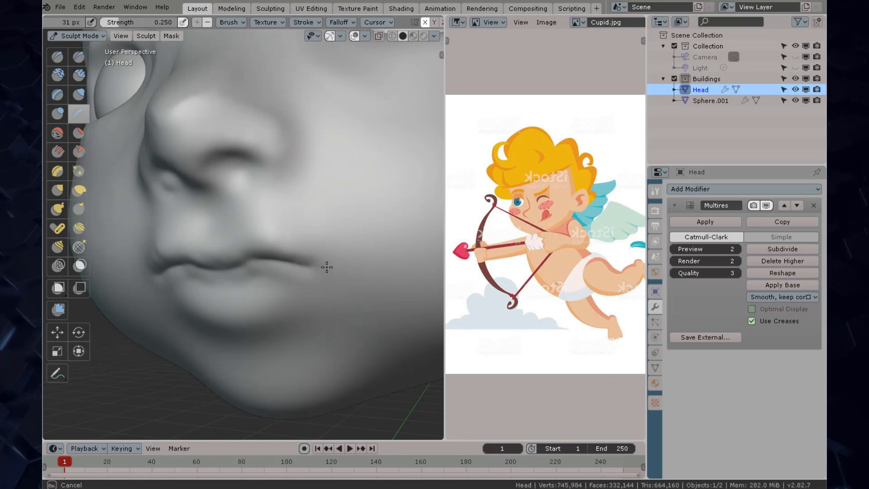
{"action": "left_click_drag", "start_coordinate": [326, 267], "coordinate": [261, 261]}
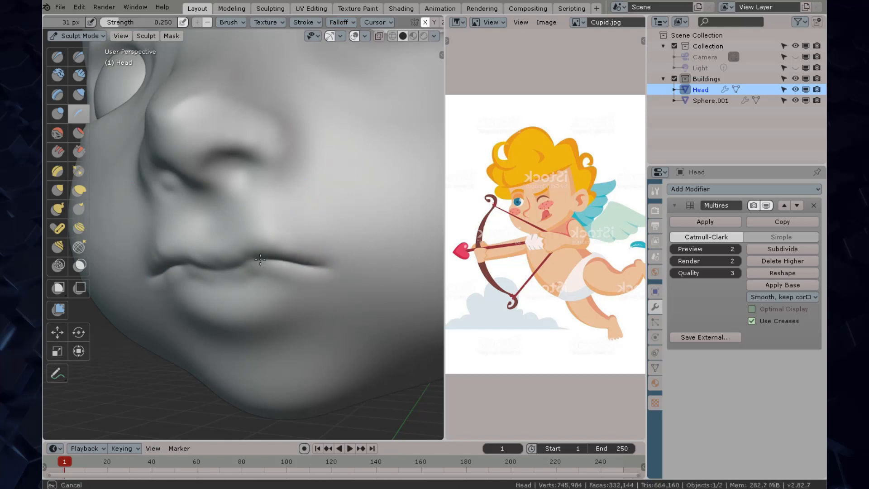
{"action": "left_click_drag", "start_coordinate": [260, 260], "coordinate": [198, 263]}
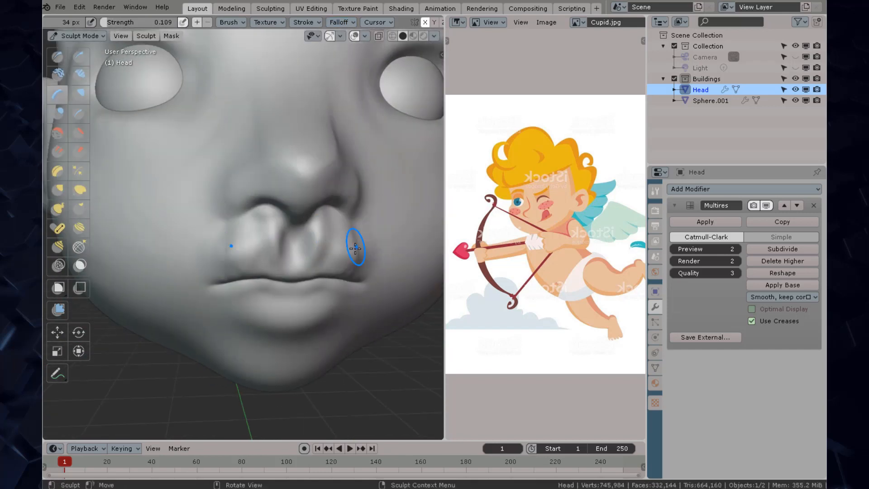
{"action": "left_click_drag", "start_coordinate": [355, 249], "coordinate": [222, 232]}
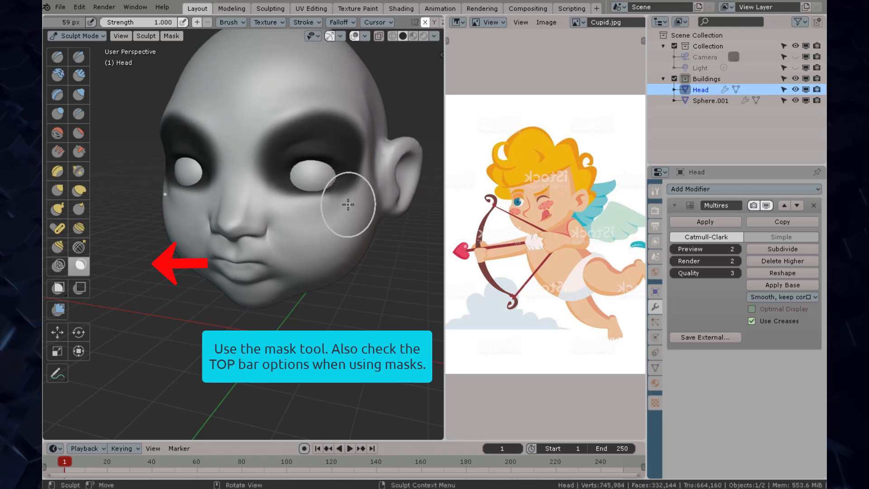
Extend the painted mask over the brow area
{"action": "left_click", "coordinate": [171, 35]}
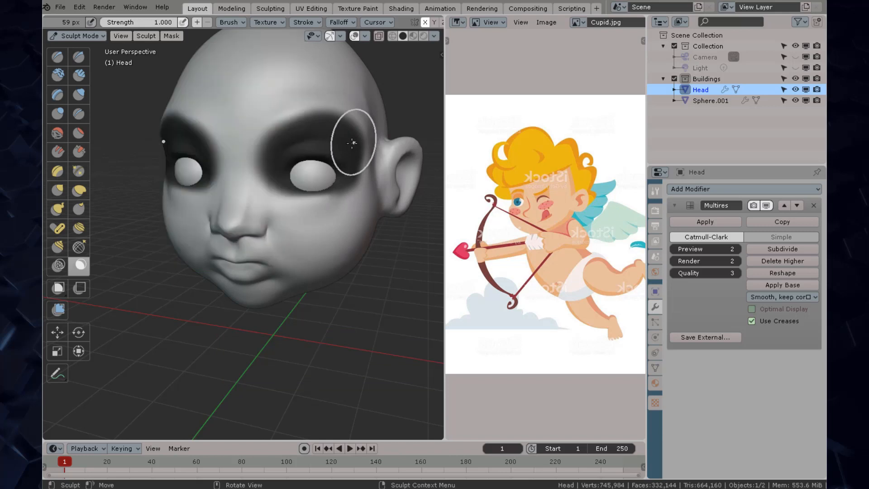
{"action": "left_click_drag", "start_coordinate": [352, 143], "coordinate": [340, 168]}
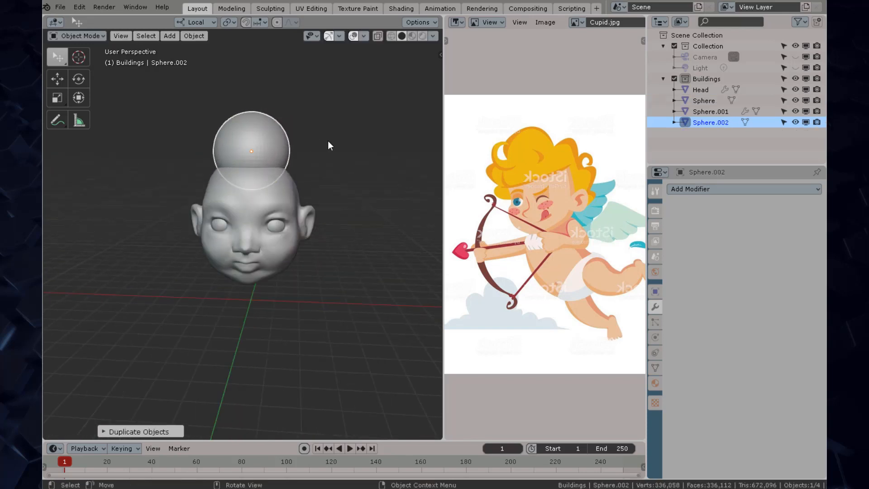
Edit the duplicated sphere's mesh, pulling it into a lumpy hair volume on the head
{"action": "left_click", "coordinate": [690, 190]}
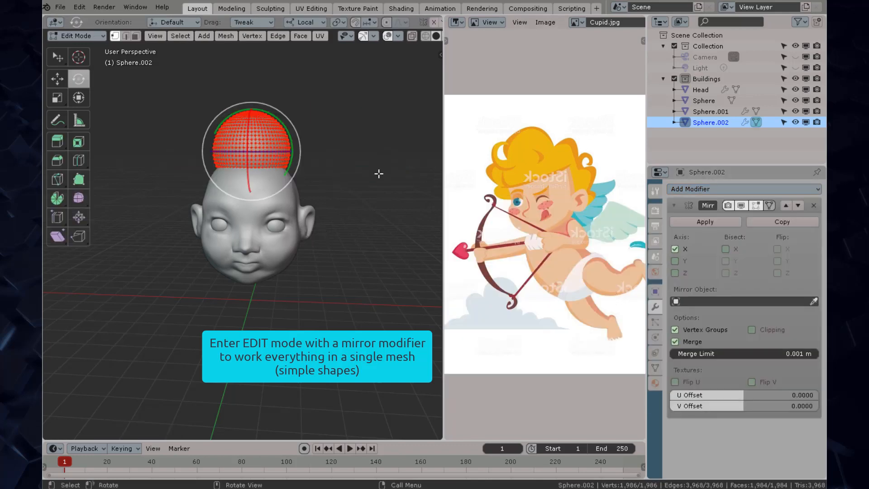
{"action": "left_click_drag", "start_coordinate": [253, 150], "coordinate": [299, 166]}
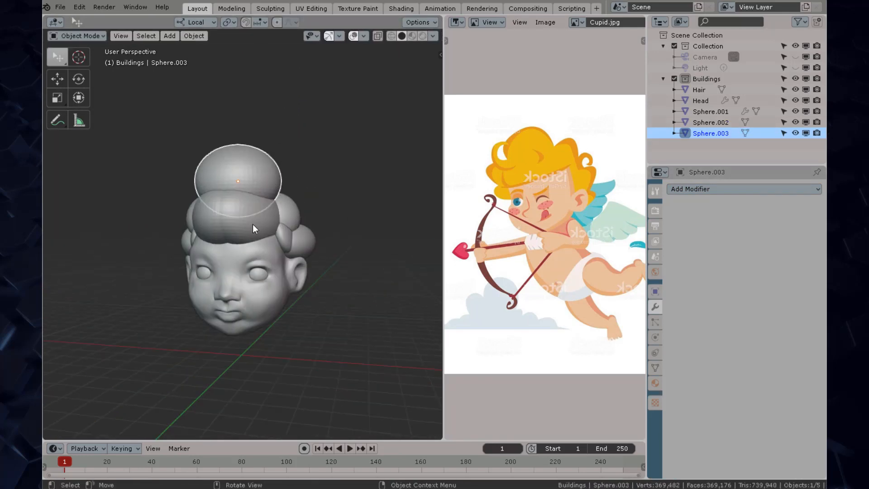
Apply a Boolean Union of Sphere.002 onto Hair, then select the leftover Sphere.002
{"action": "left_click", "coordinate": [698, 190]}
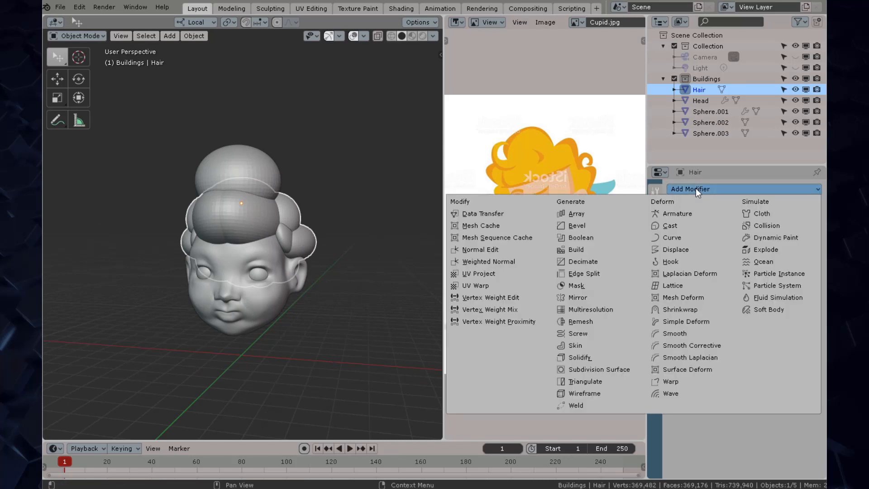
{"action": "mouse_move", "coordinate": [584, 274]}
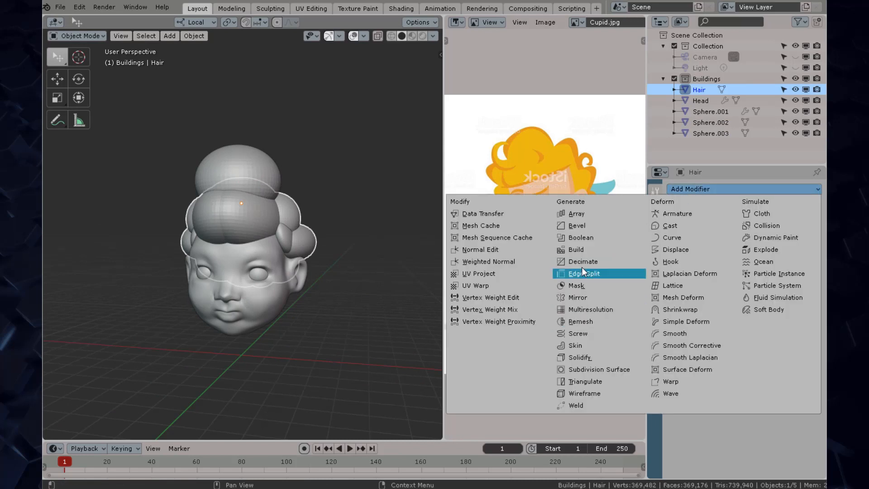
{"action": "left_click", "coordinate": [580, 238]}
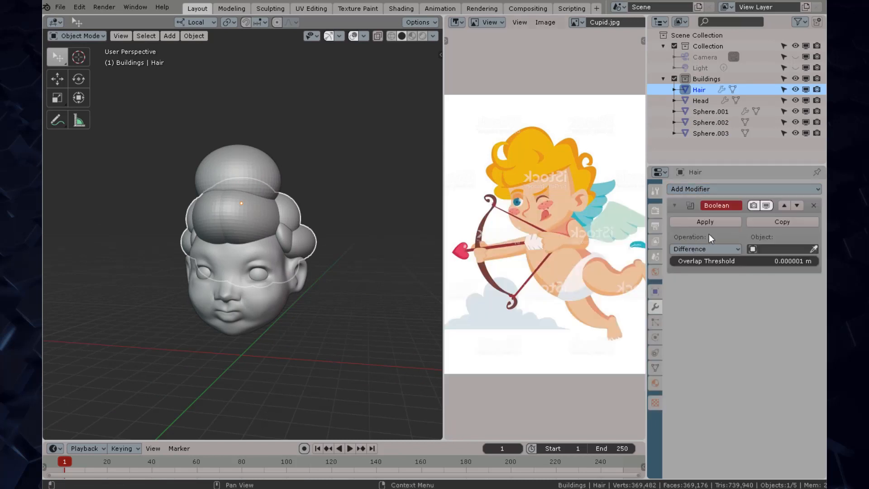
{"action": "left_click", "coordinate": [705, 248]}
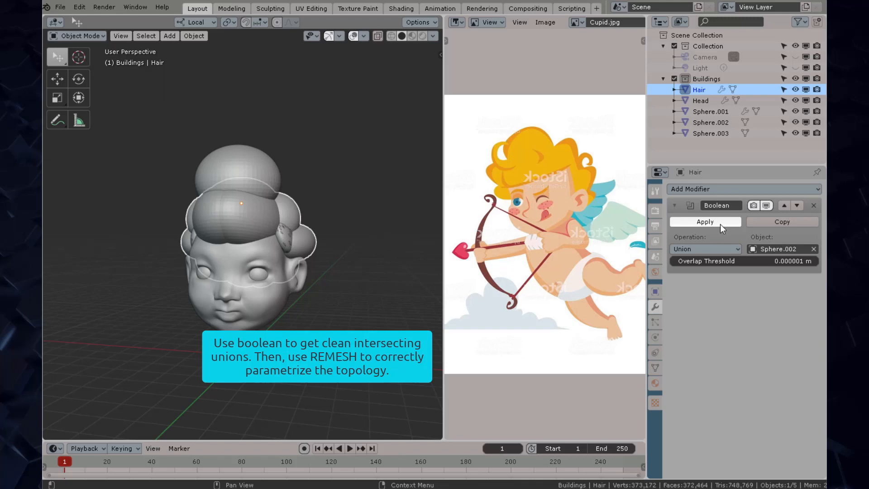
{"action": "left_click", "coordinate": [705, 221]}
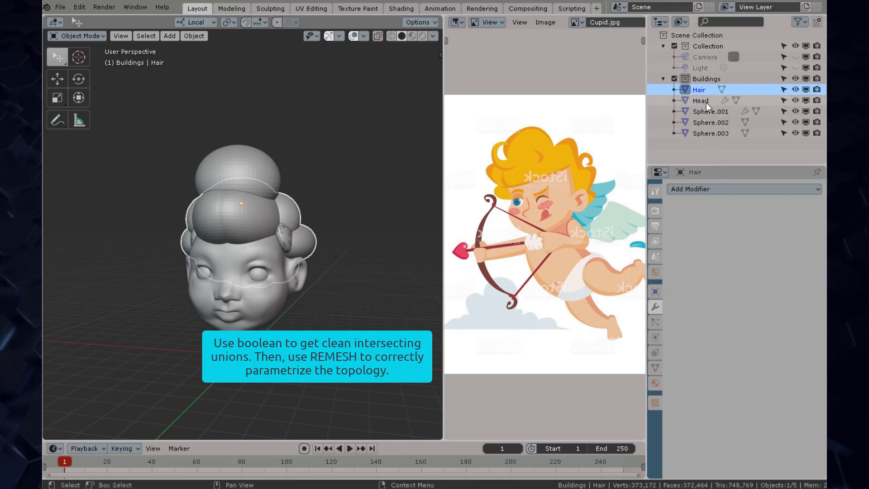
{"action": "left_click", "coordinate": [711, 122]}
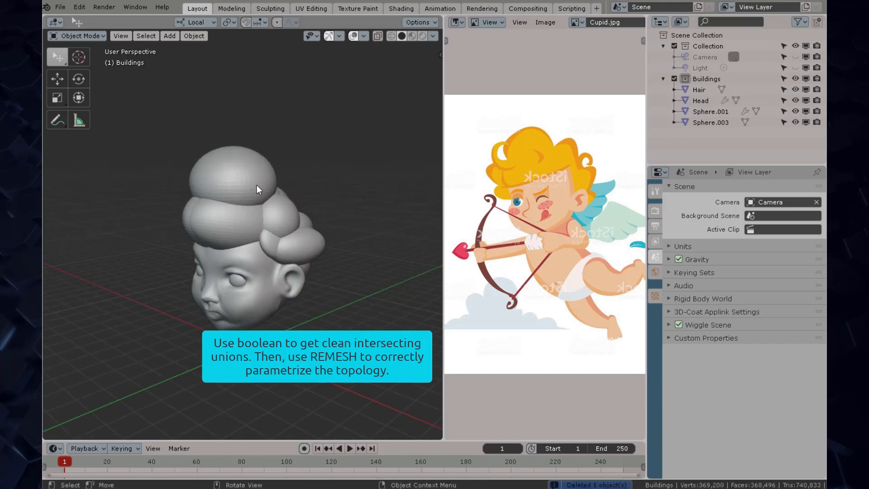
Apply a Boolean Union of Sphere.003 onto Hair, then select the leftover Sphere.003
{"action": "left_click", "coordinate": [699, 89]}
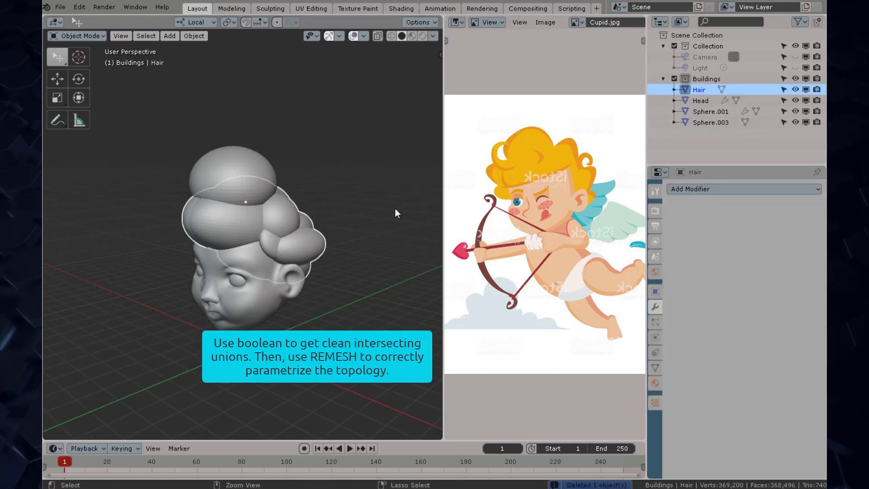
{"action": "left_click", "coordinate": [744, 189]}
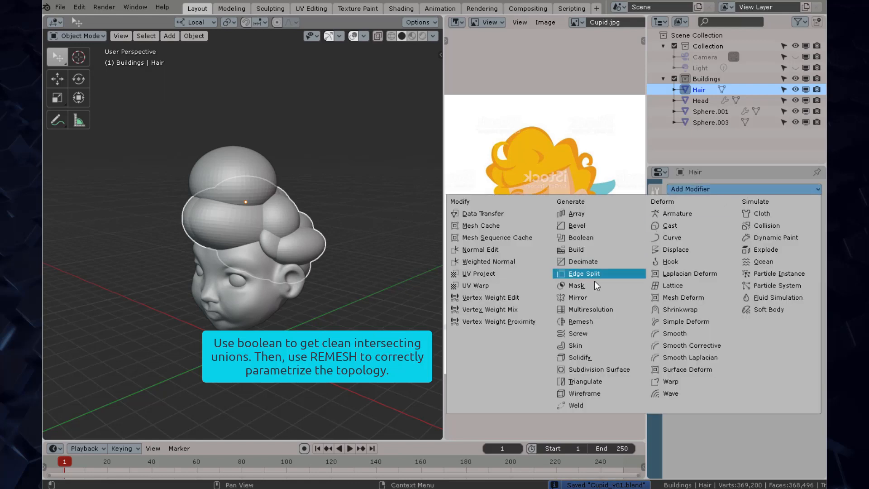
{"action": "mouse_move", "coordinate": [599, 237]}
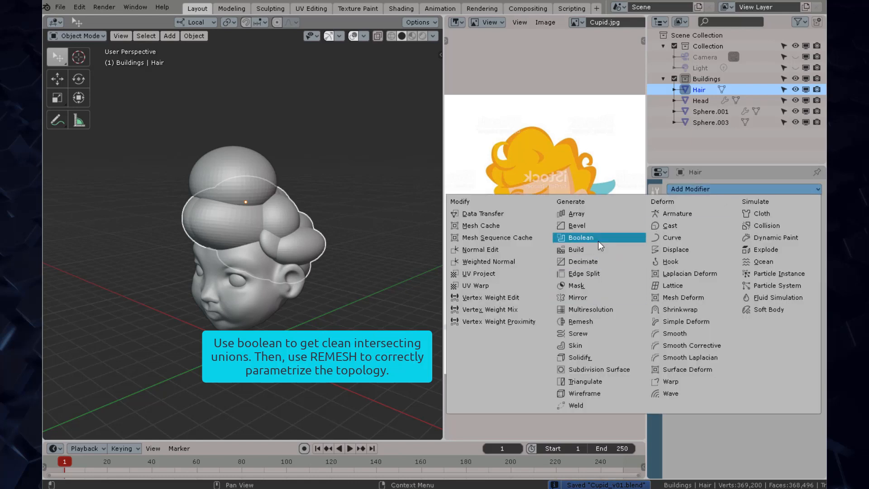
{"action": "left_click", "coordinate": [582, 238]}
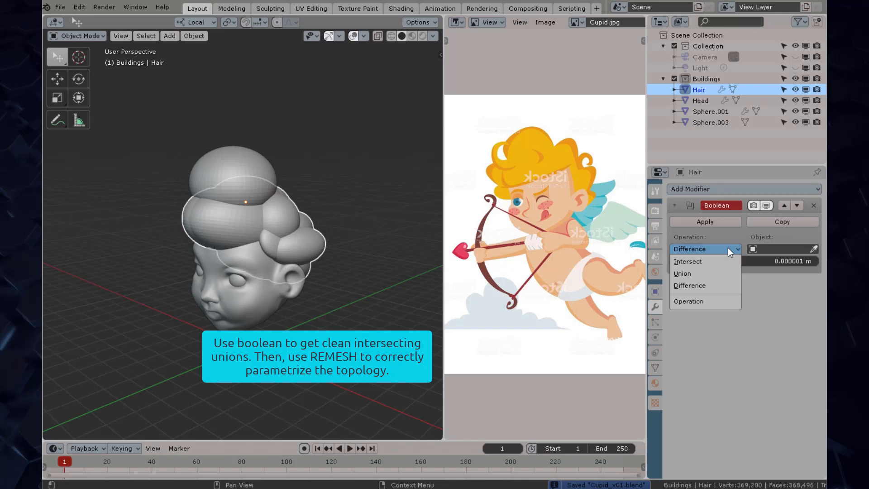
{"action": "left_click", "coordinate": [682, 273]}
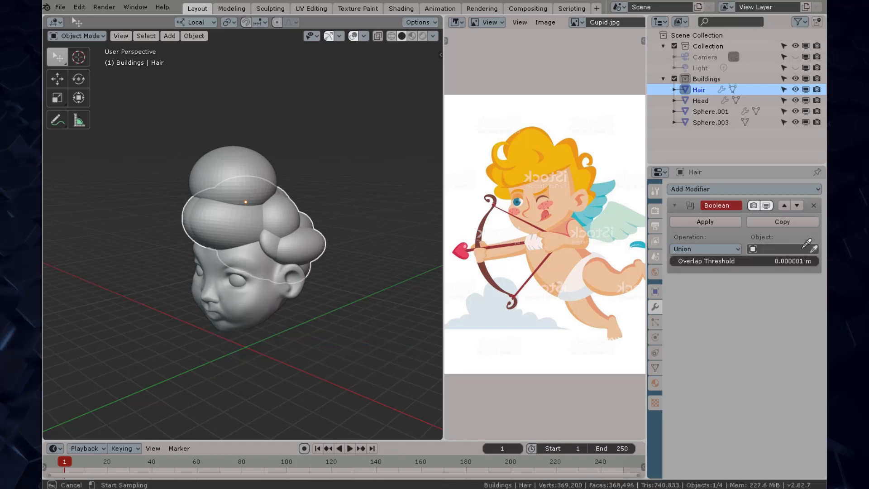
{"action": "left_click", "coordinate": [782, 249]}
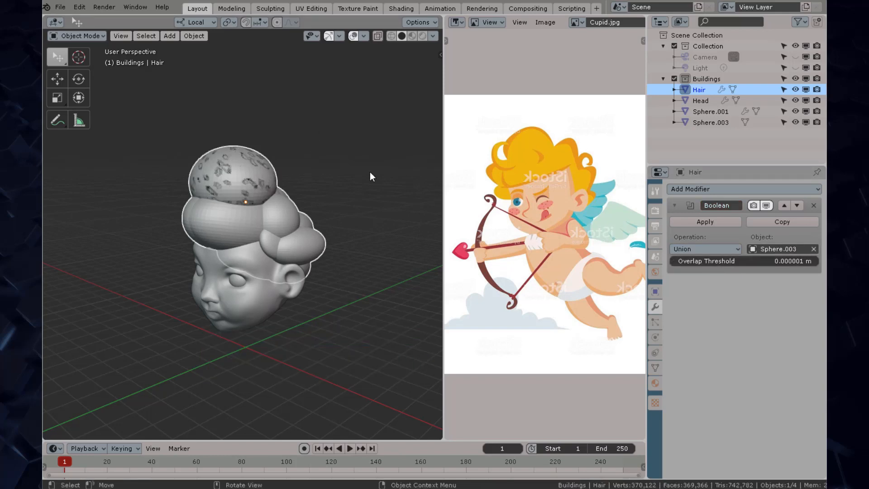
{"action": "left_click", "coordinate": [813, 205]}
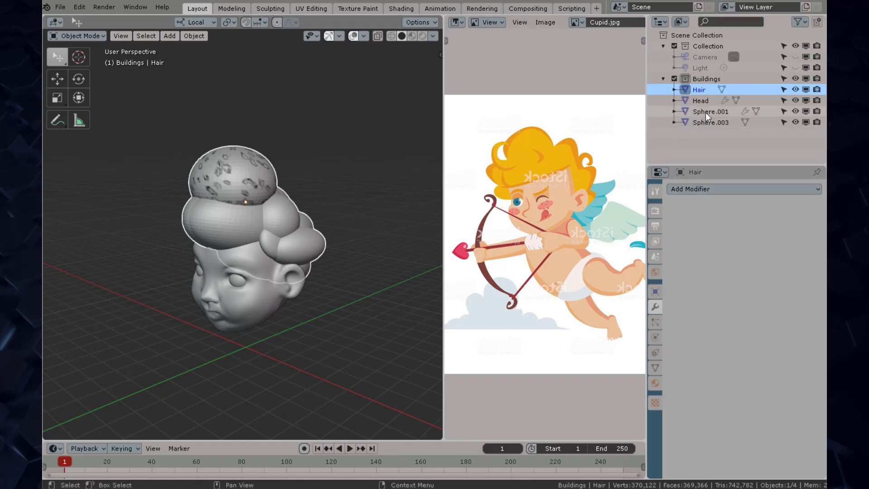
{"action": "left_click", "coordinate": [711, 123]}
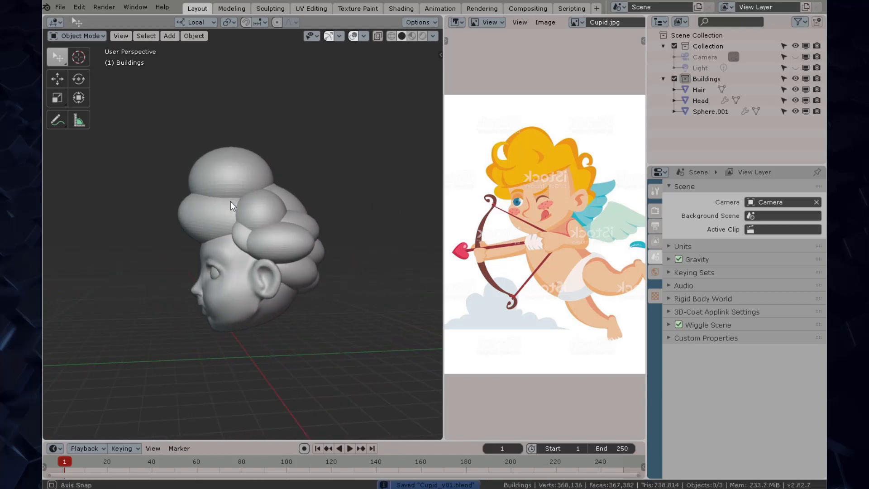
Reselect the Hair mesh, bring it into view, and enter Edit Mode
{"action": "left_click", "coordinate": [699, 90]}
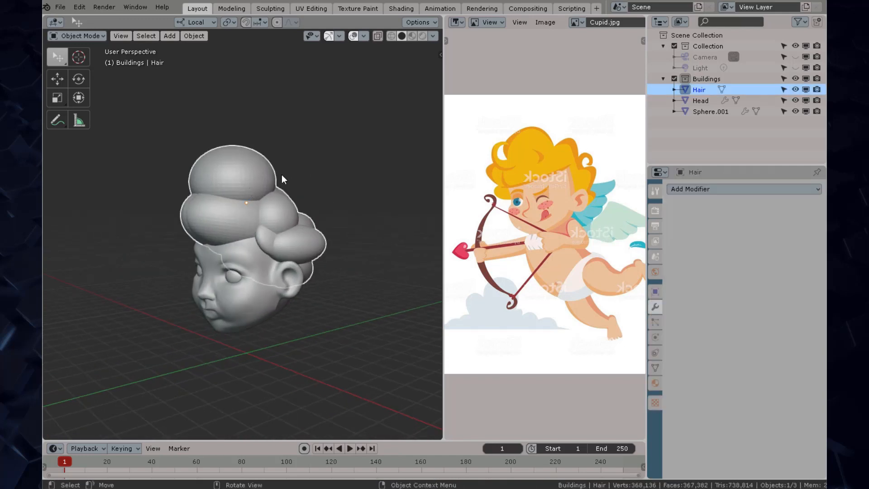
{"action": "left_click_drag", "start_coordinate": [282, 179], "coordinate": [341, 159]}
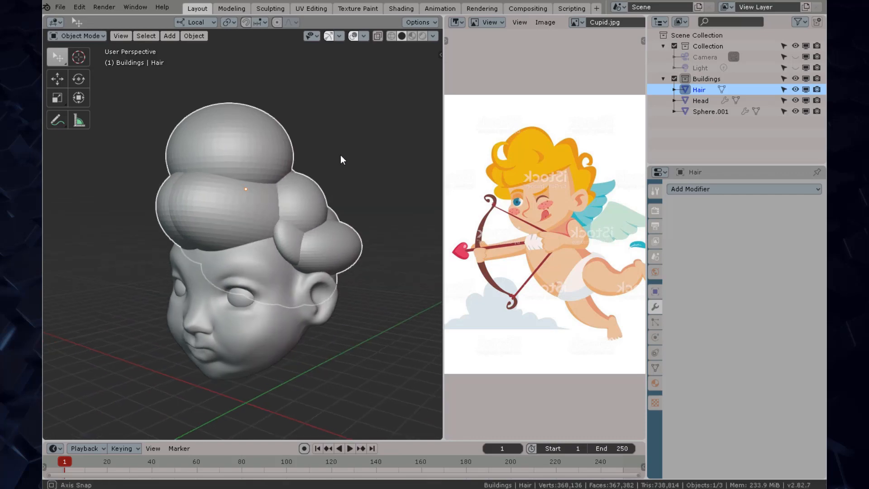
{"action": "key", "text": "Tab"}
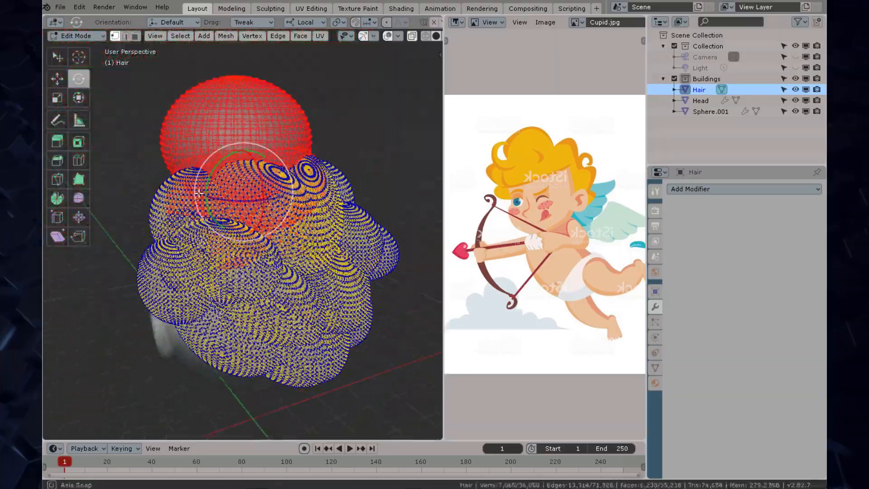
Voxel-remesh Hair at 0.5 m in Sculpt Mode, then return to Edit Mode
{"action": "left_click", "coordinate": [77, 36]}
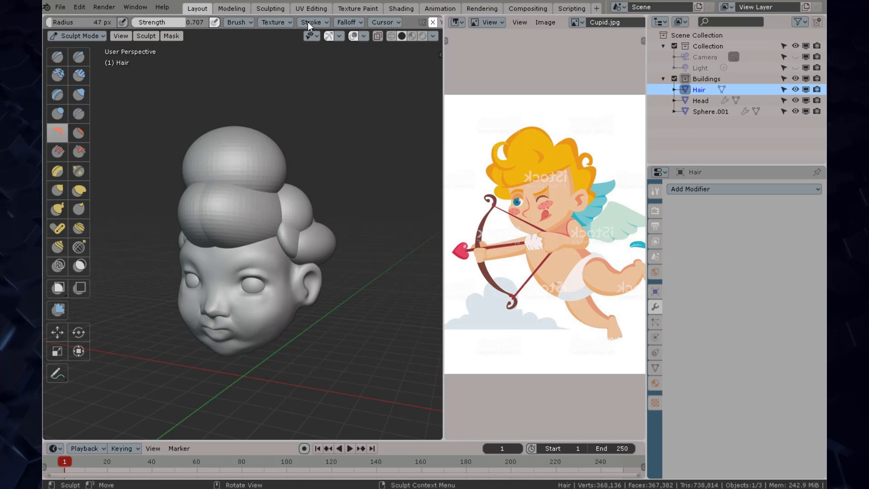
{"action": "left_click", "coordinate": [377, 23]}
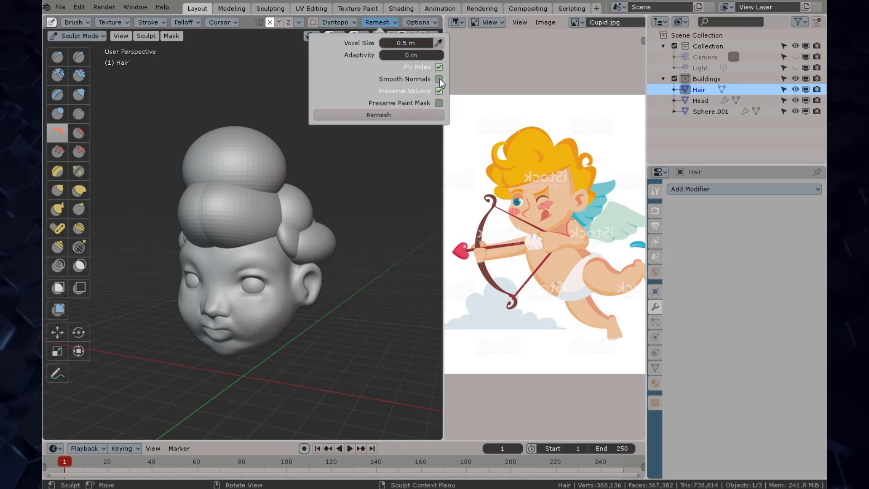
{"action": "left_click", "coordinate": [378, 115]}
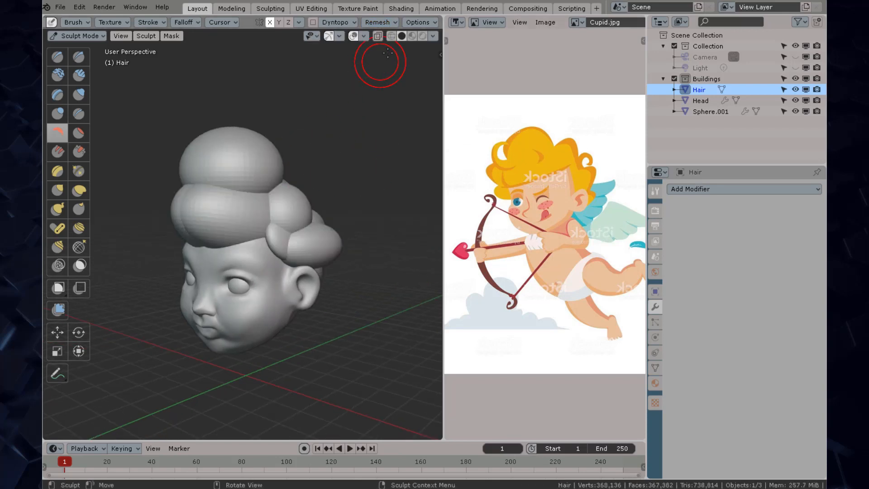
{"action": "left_click", "coordinate": [379, 22]}
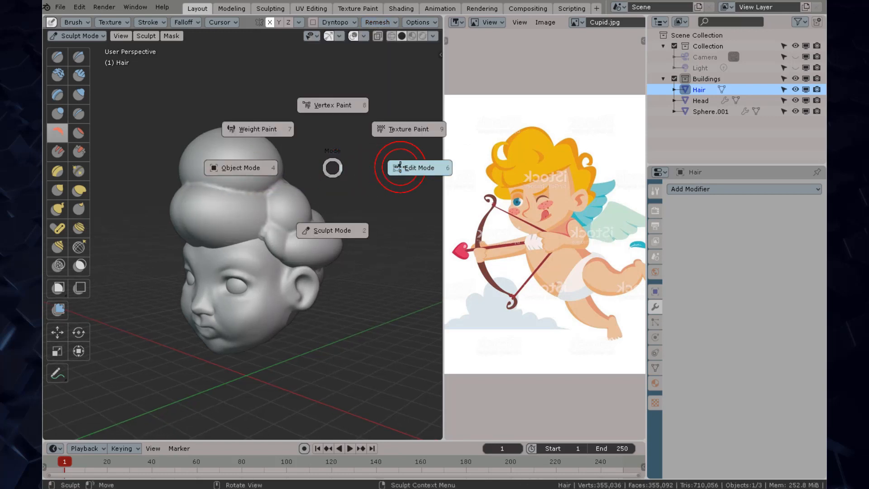
{"action": "left_click", "coordinate": [417, 168]}
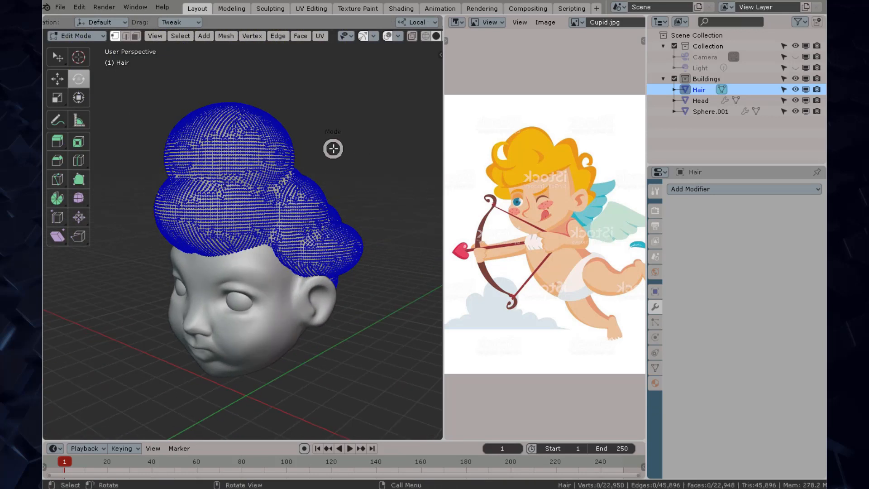
Sculpt the hair, blending the hairline into the forehead and shaping a puffed side curl
{"action": "left_click", "coordinate": [74, 36]}
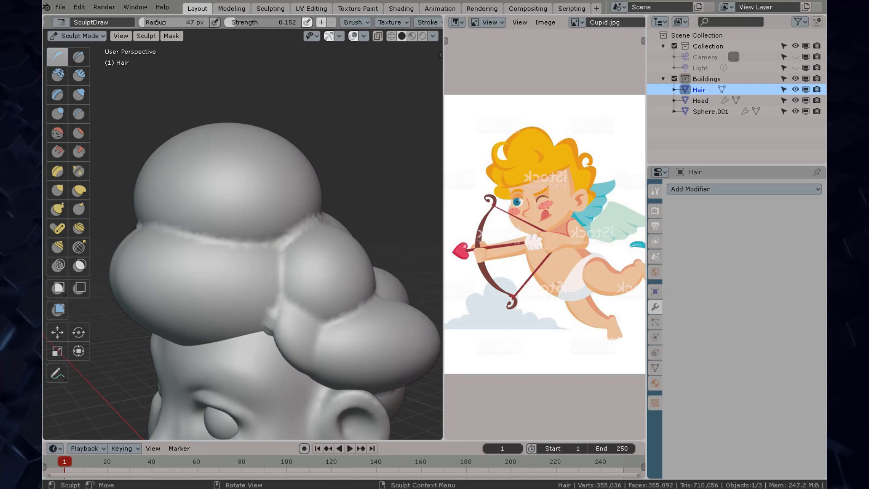
{"action": "mouse_move", "coordinate": [175, 219]}
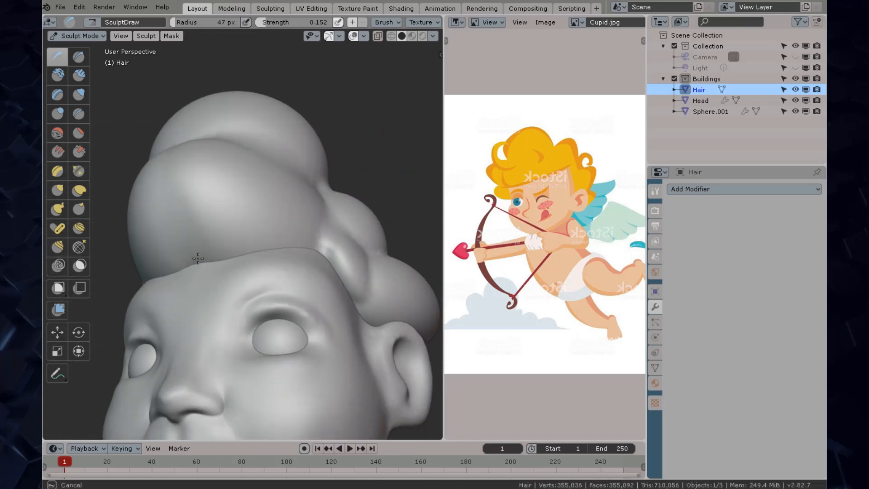
{"action": "left_click_drag", "start_coordinate": [222, 255], "coordinate": [310, 296]}
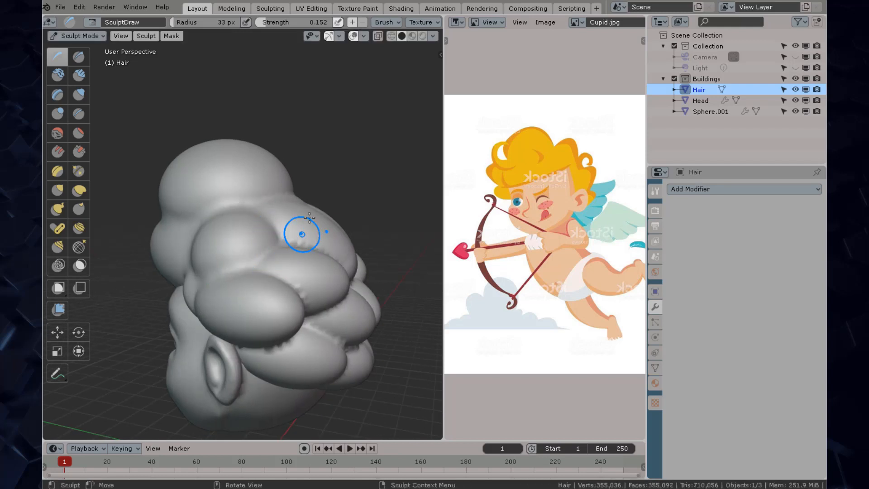
{"action": "left_click_drag", "start_coordinate": [302, 233], "coordinate": [266, 316]}
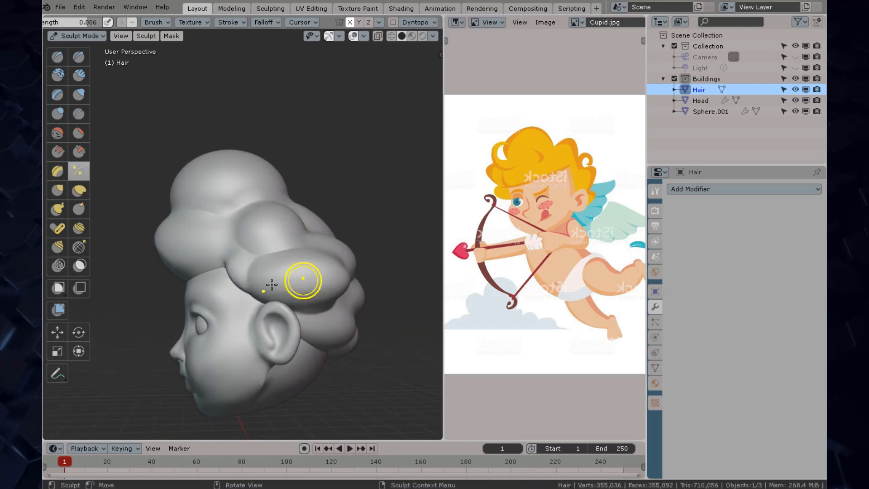
{"action": "left_click_drag", "start_coordinate": [305, 277], "coordinate": [270, 259]}
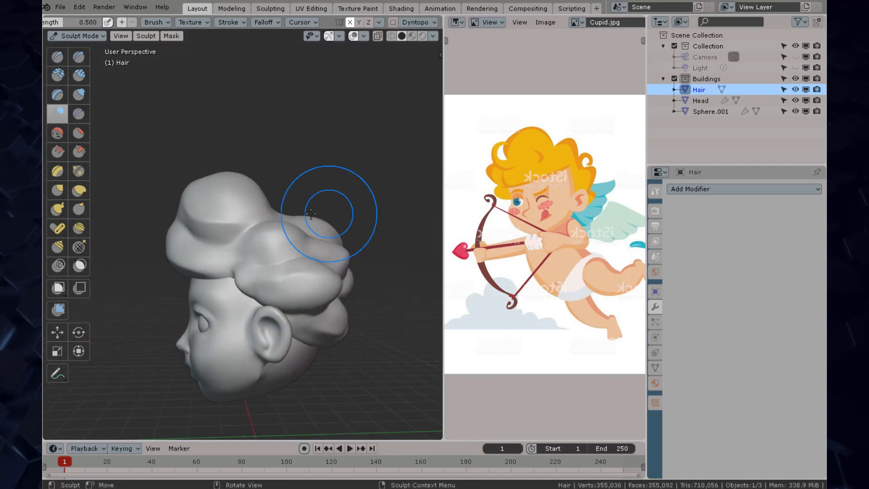
Pull several pointed tufts and locks out of the hair with Snake Hook
{"action": "left_click", "coordinate": [57, 209]}
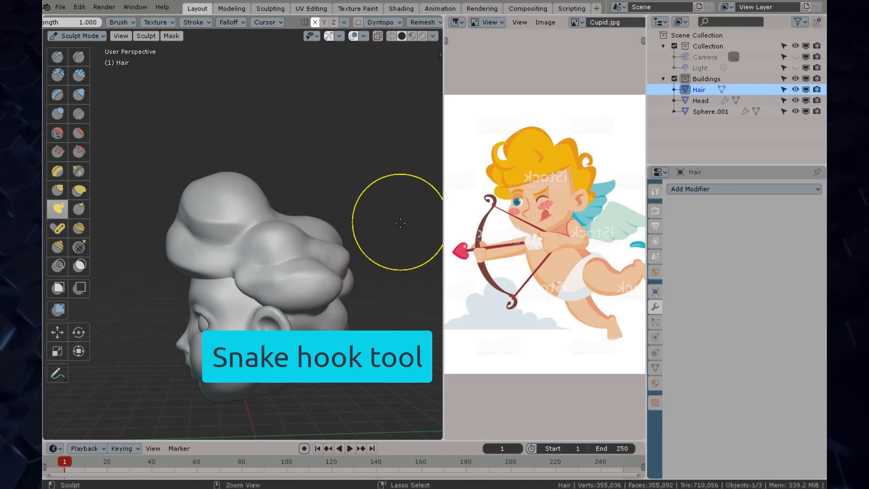
{"action": "left_click_drag", "start_coordinate": [399, 223], "coordinate": [308, 193]}
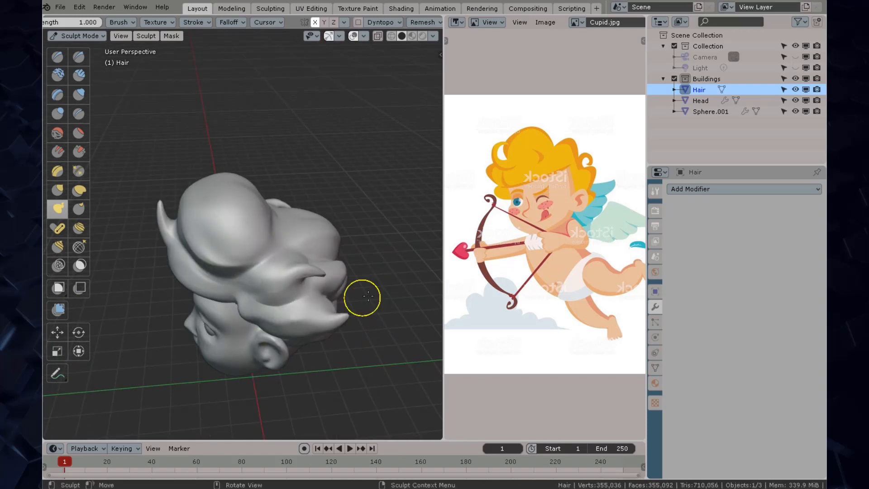
{"action": "left_click_drag", "start_coordinate": [360, 297], "coordinate": [244, 133]}
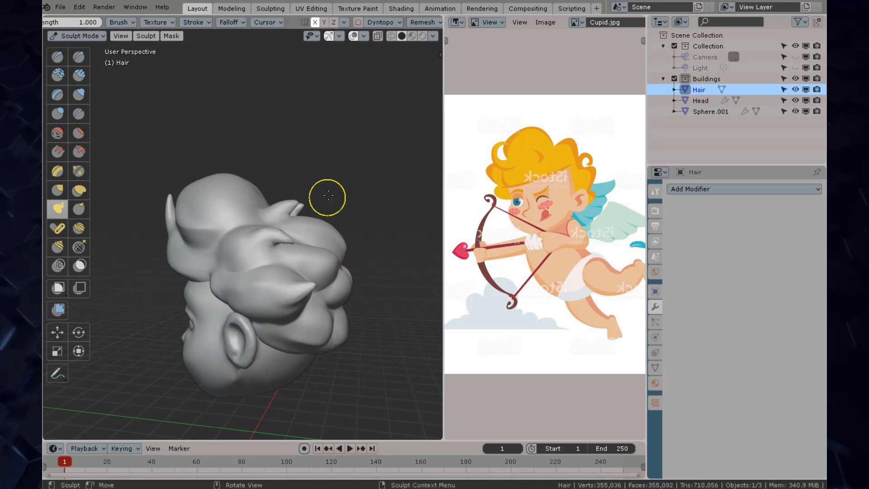
{"action": "left_click_drag", "start_coordinate": [328, 196], "coordinate": [365, 193]}
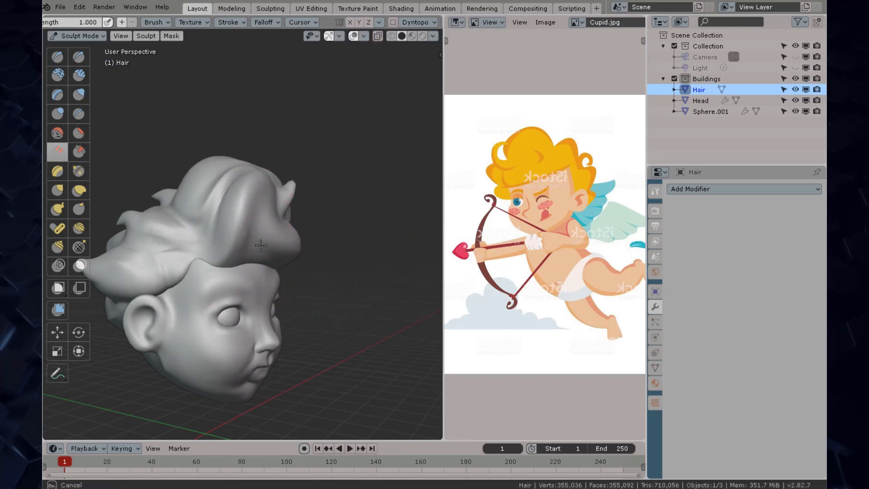
Sweep the front hair into a lock and carve curls and grooves into it
{"action": "left_click_drag", "start_coordinate": [261, 247], "coordinate": [294, 227]}
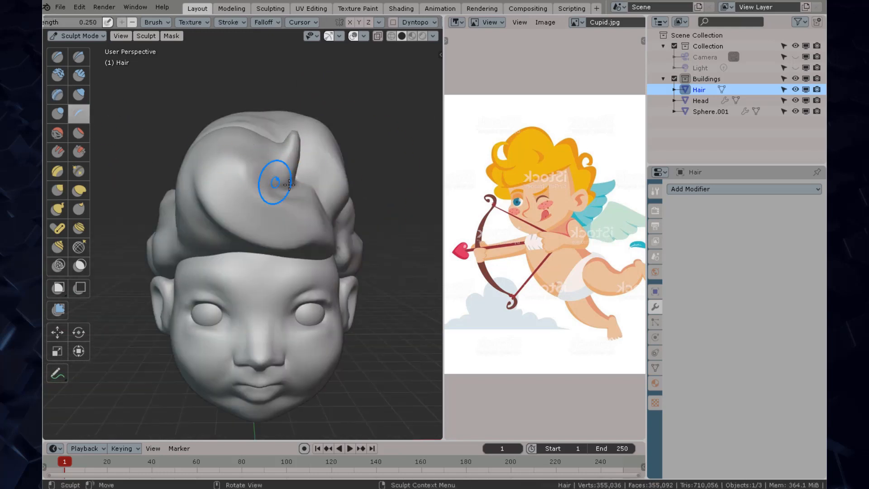
{"action": "left_click_drag", "start_coordinate": [275, 186], "coordinate": [298, 255]}
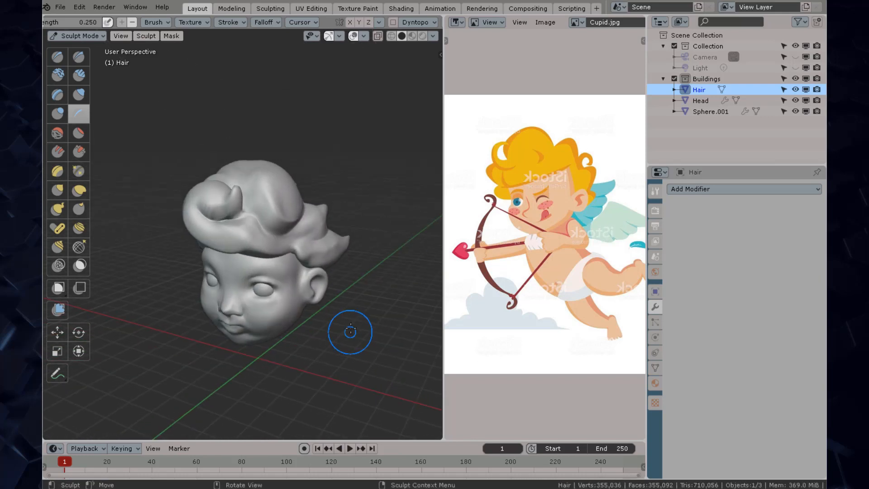
{"action": "left_click_drag", "start_coordinate": [349, 331], "coordinate": [247, 206]}
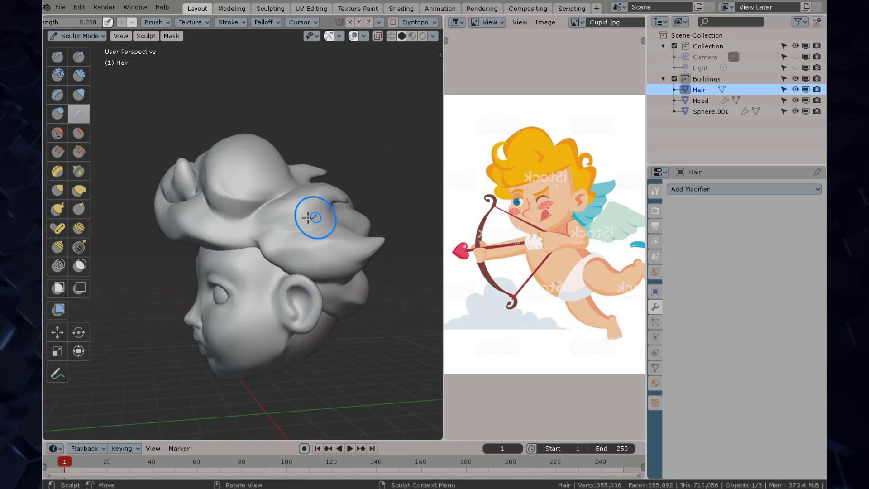
{"action": "left_click_drag", "start_coordinate": [316, 218], "coordinate": [381, 206]}
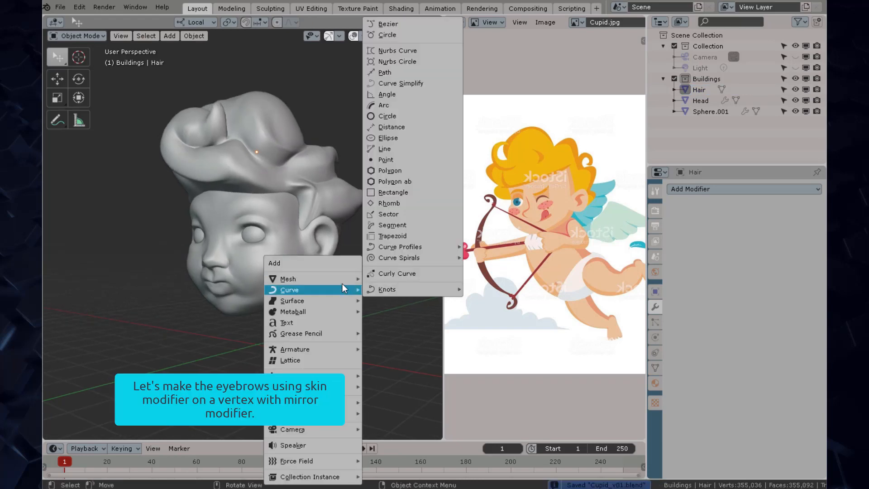
{"action": "mouse_move", "coordinate": [287, 278]}
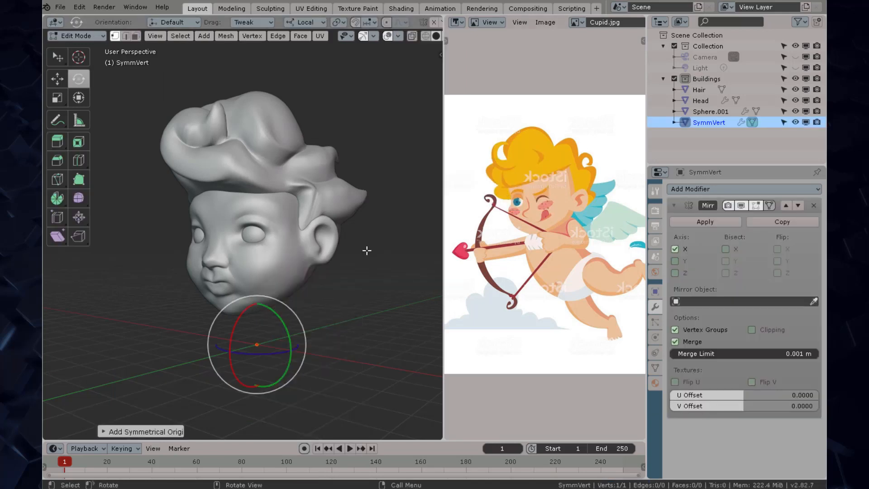
Add a Skin modifier to the SymmVert vertex and collapse the Mirror modifier panel
{"action": "left_click", "coordinate": [743, 189]}
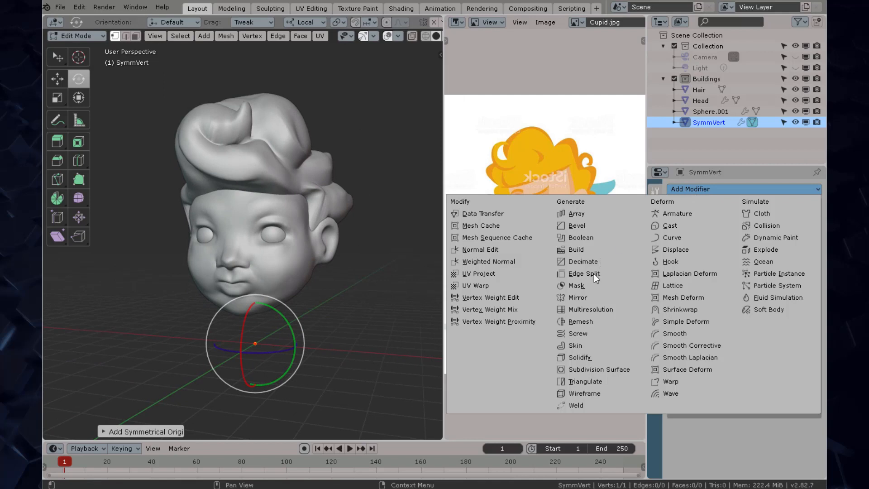
{"action": "left_click", "coordinate": [578, 297]}
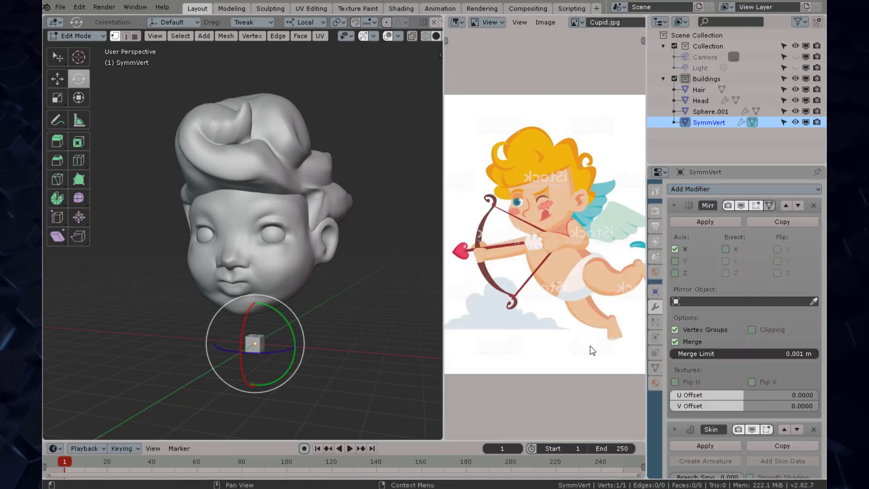
{"action": "left_click", "coordinate": [675, 206]}
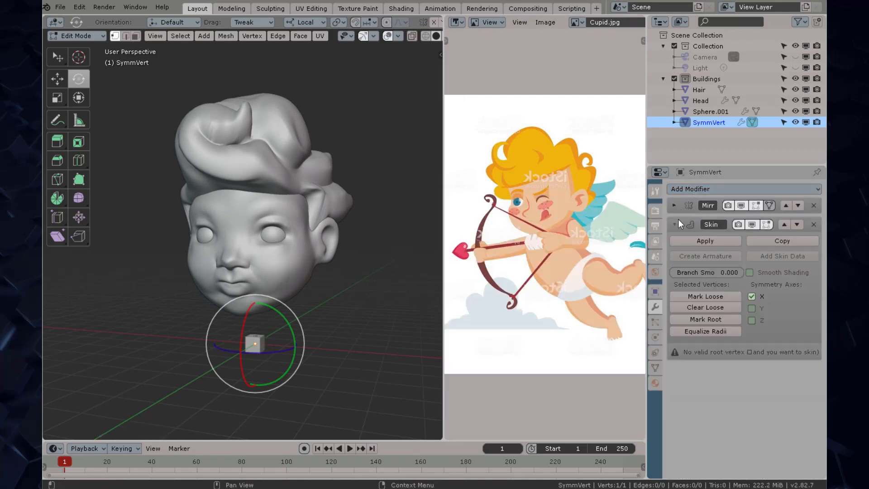
{"action": "left_click", "coordinate": [744, 189]}
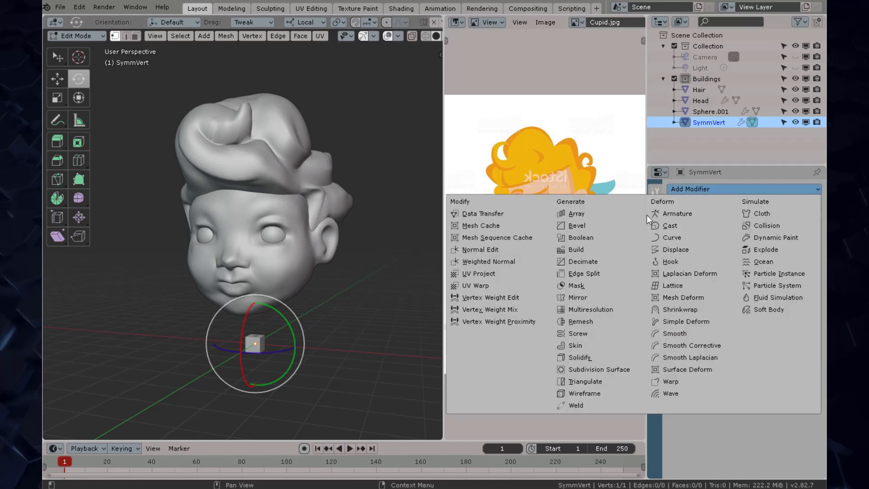
{"action": "mouse_move", "coordinate": [595, 357]}
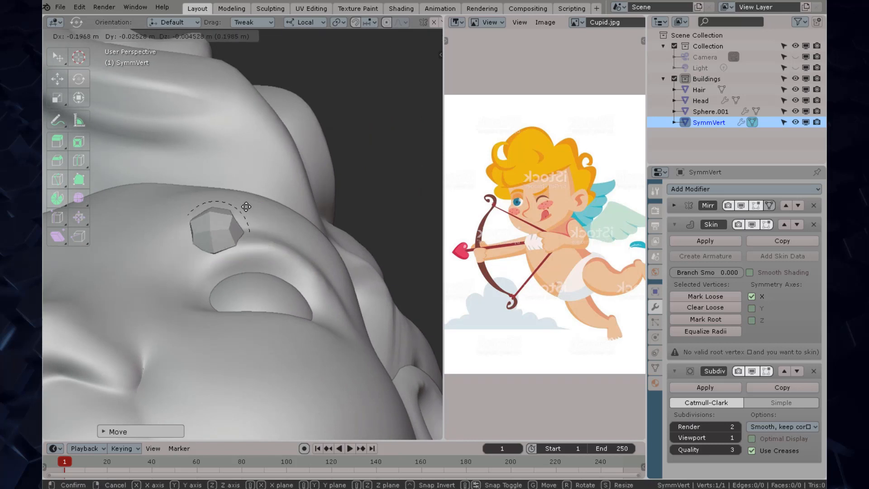
Reshape and reposition the SymmVert eyebrow in Edit Mode and confirm its size
{"action": "key", "text": "Tab"}
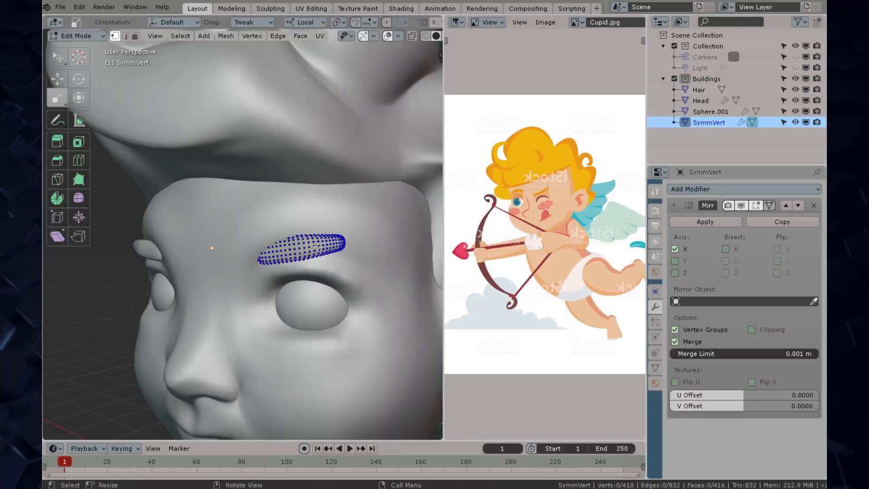
{"action": "left_click", "coordinate": [75, 35]}
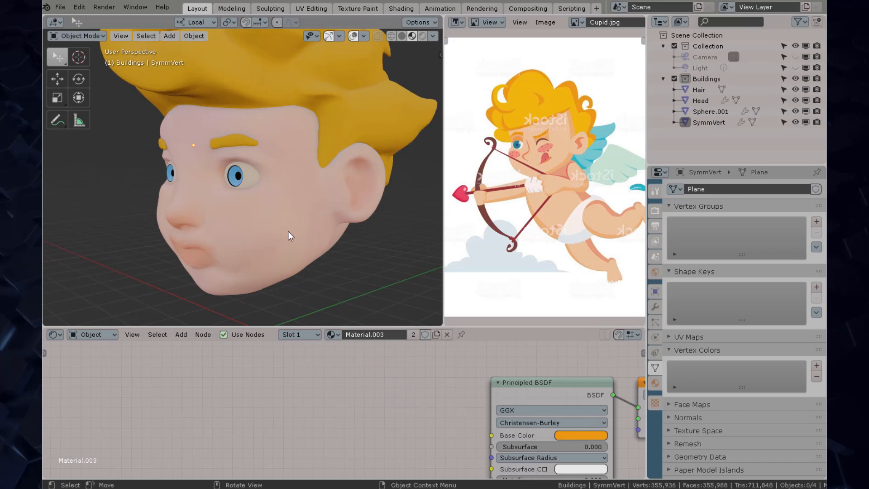
Add a plane, enter its Edit Mode, and move it over the eye in front view
{"action": "left_click", "coordinate": [168, 36]}
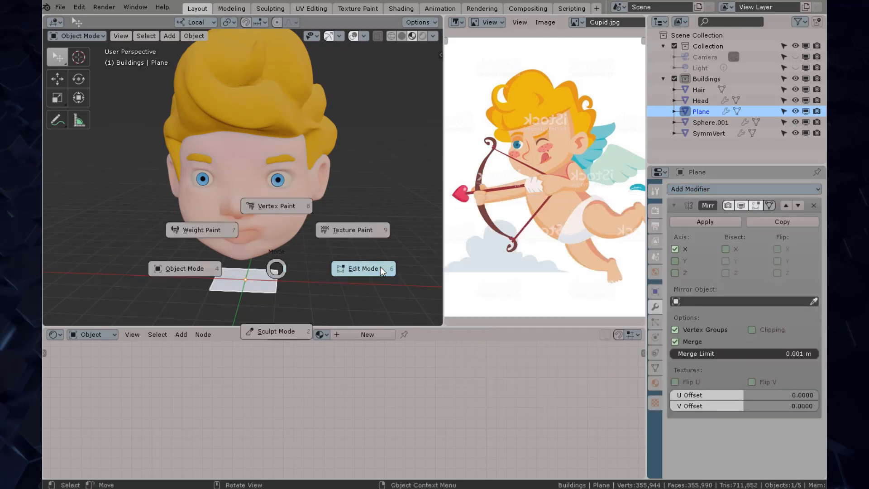
{"action": "left_click", "coordinate": [363, 268]}
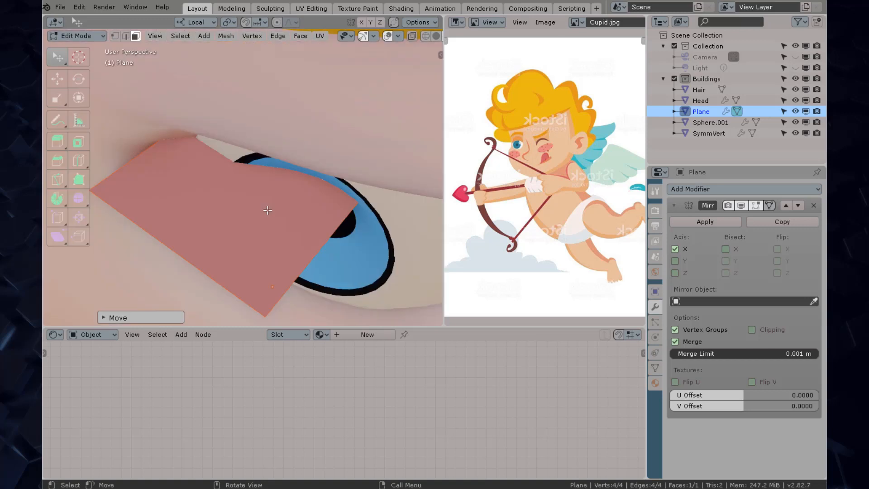
{"action": "key", "text": "KP_1"}
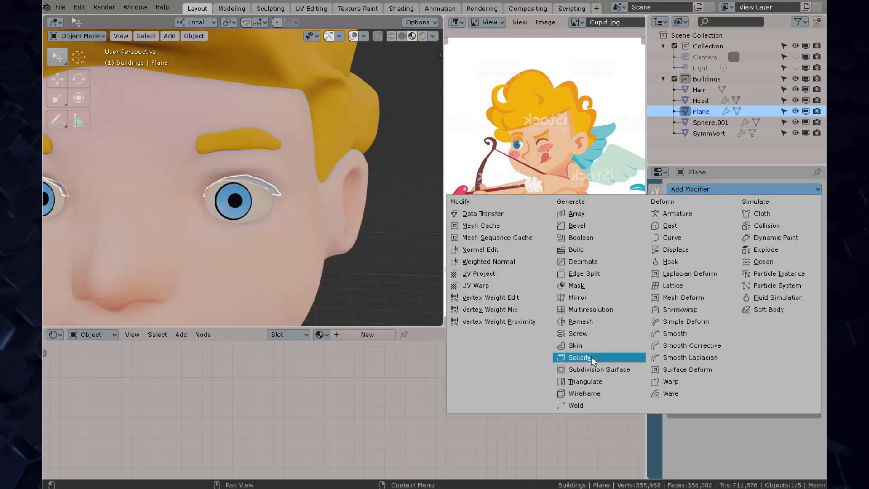
Solidify the eyelid plane and extrude its edge into a lash arching along the eye
{"action": "left_click", "coordinate": [580, 357]}
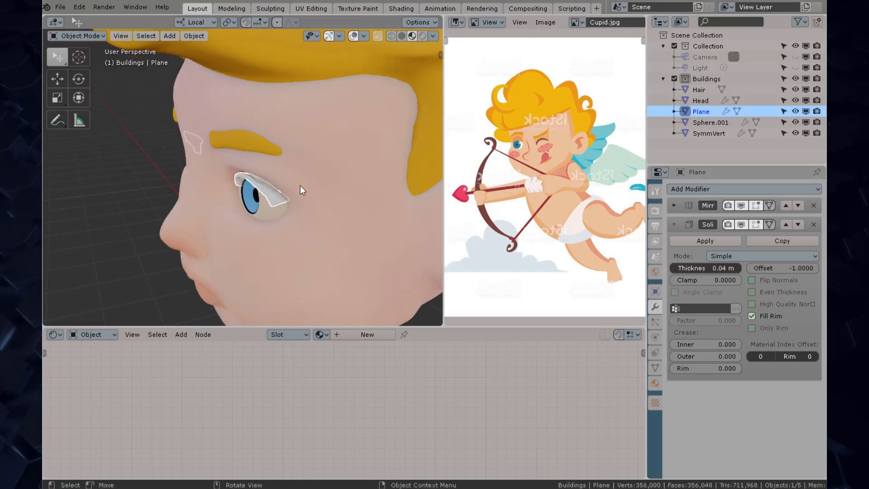
{"action": "key", "text": "Tab"}
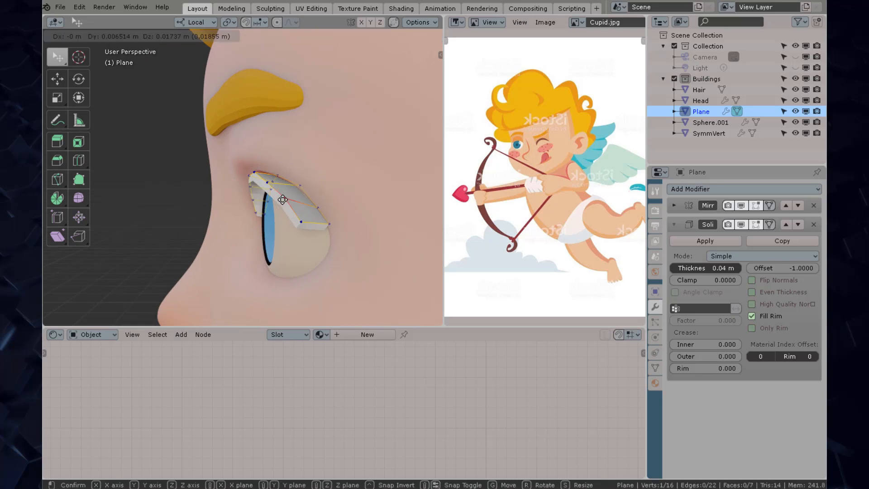
{"action": "key", "text": "Tab"}
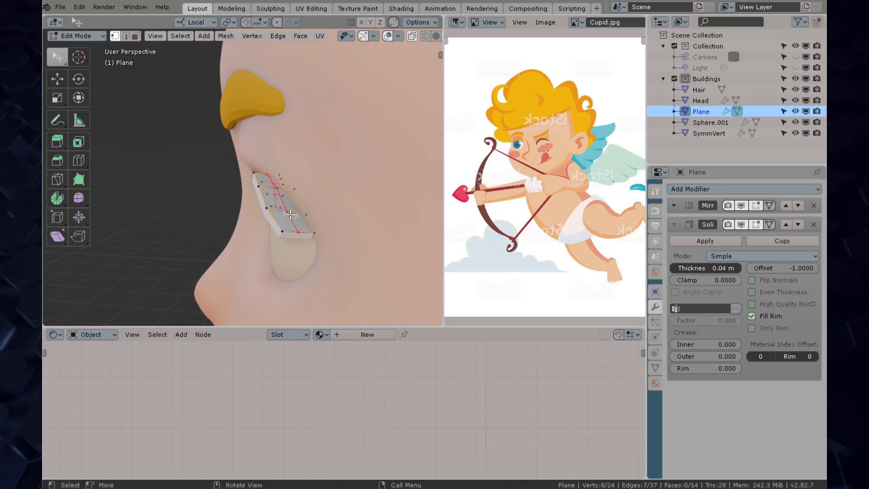
{"action": "left_click_drag", "start_coordinate": [283, 199], "coordinate": [291, 217]}
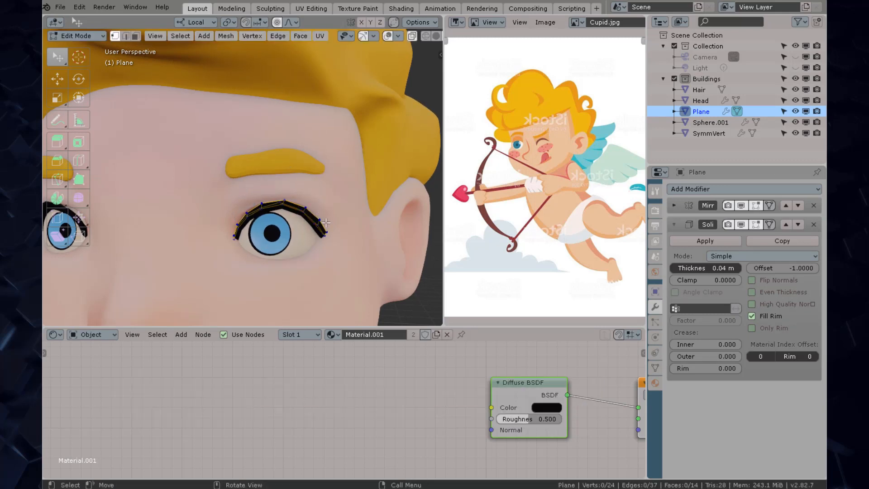
{"action": "left_click_drag", "start_coordinate": [304, 227], "coordinate": [333, 230]}
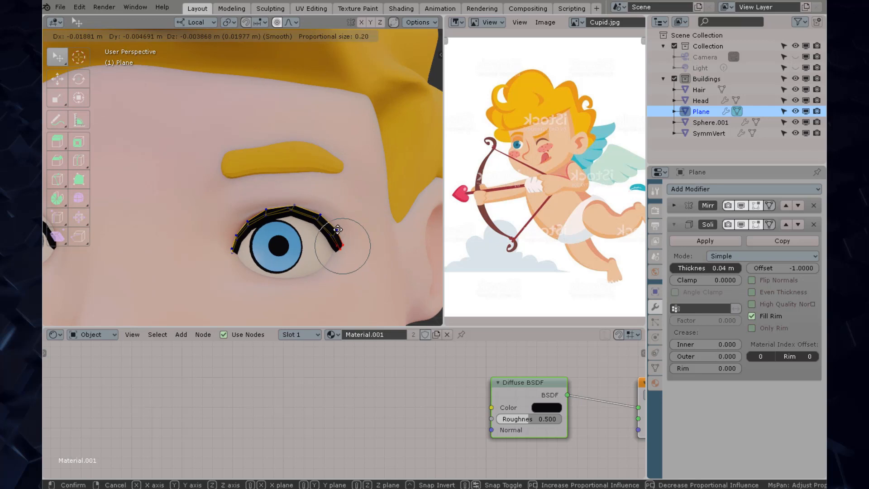